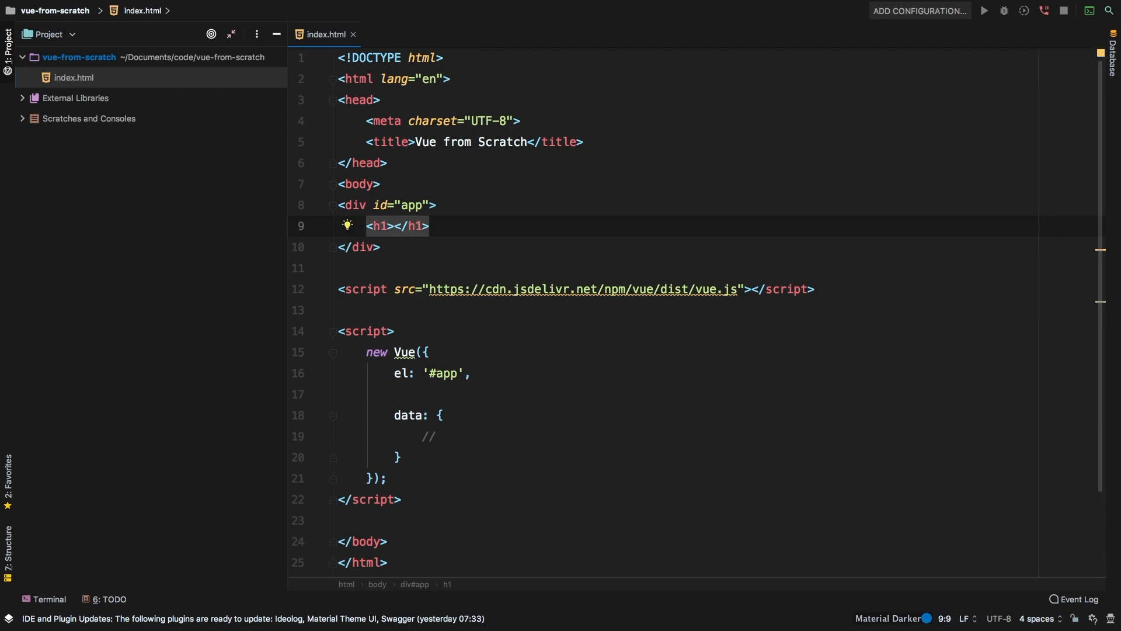
Give the h1 the content Text and a v-if attribute with condition 1 < 0
{"action": "type", "text": "Text"}
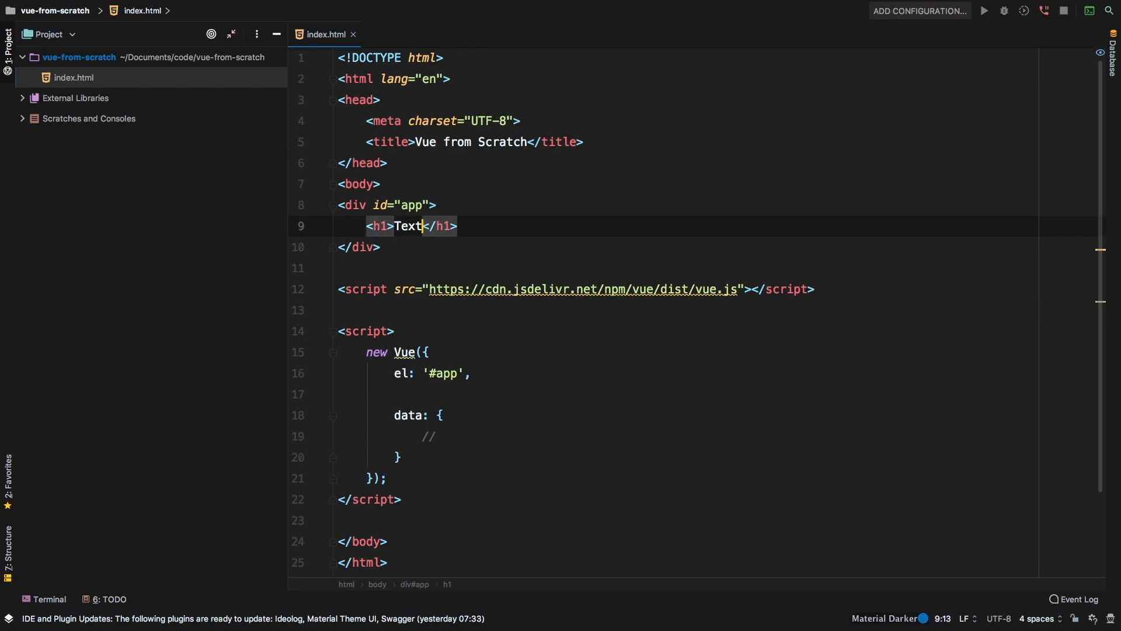
{"action": "type", "text": "\" \""}
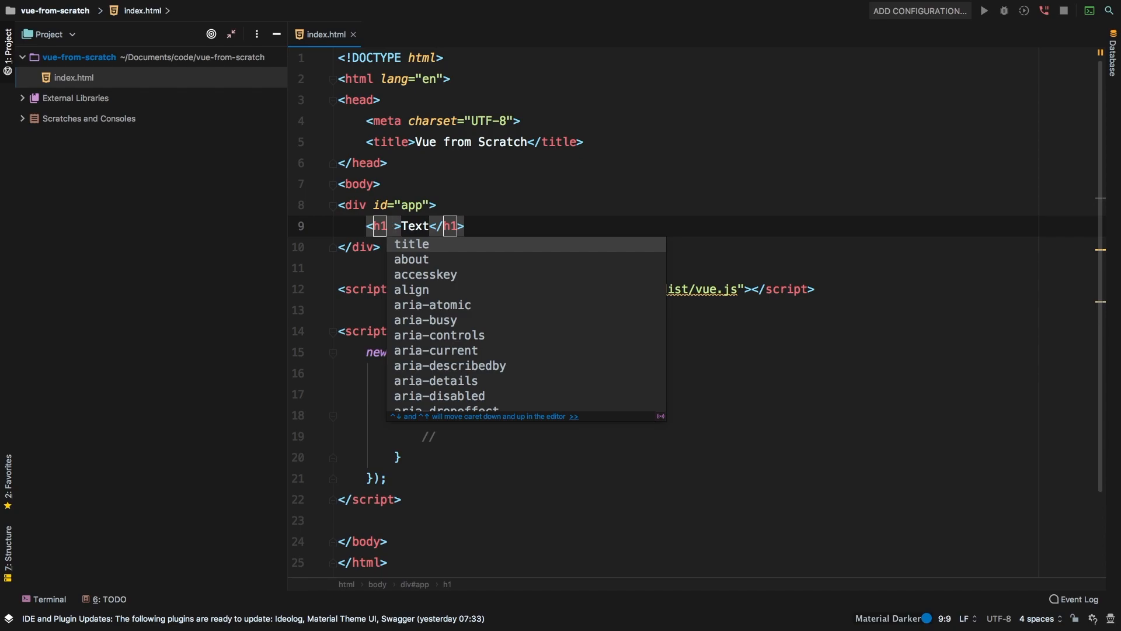
{"action": "type", "text": "v-if=\""}
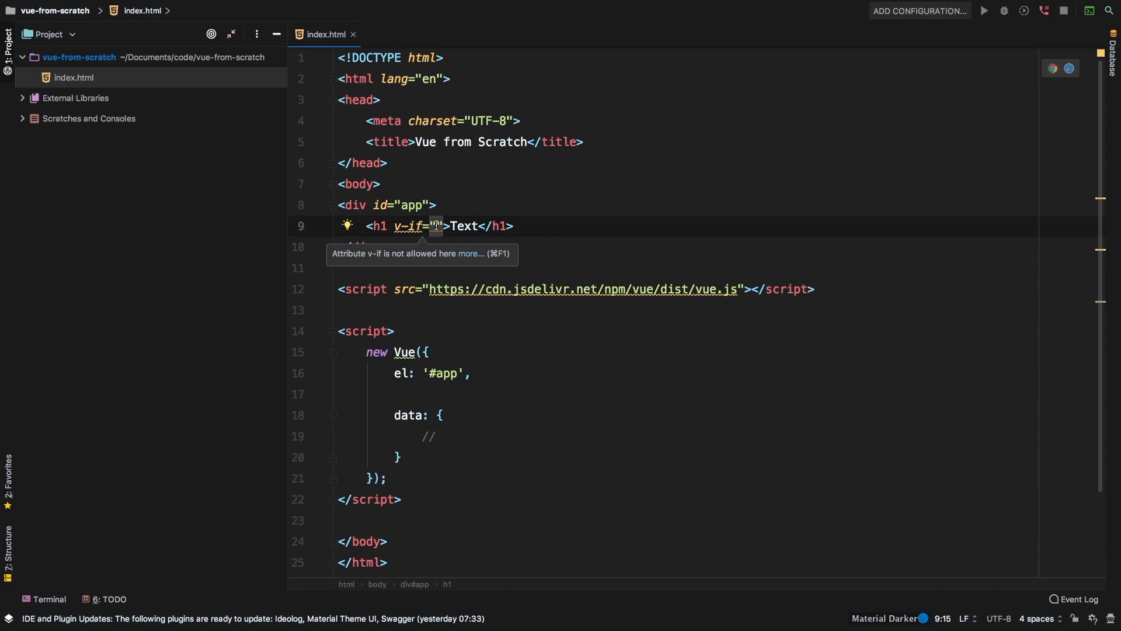
{"action": "type", "text": "1 < 0"}
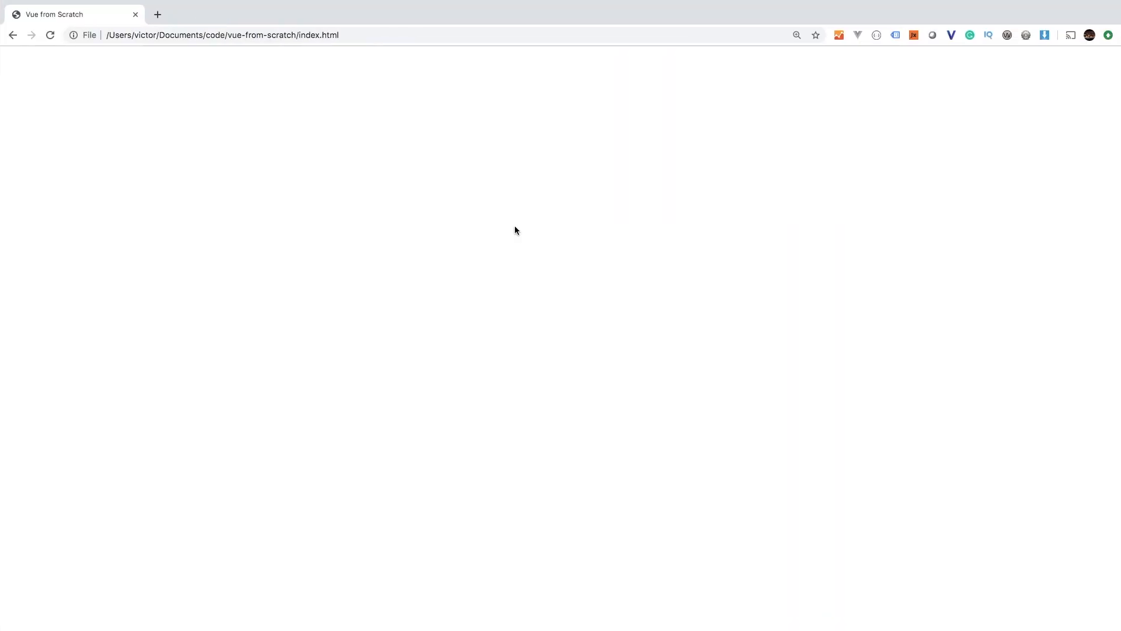
{"action": "mouse_move", "coordinate": [58, 89]}
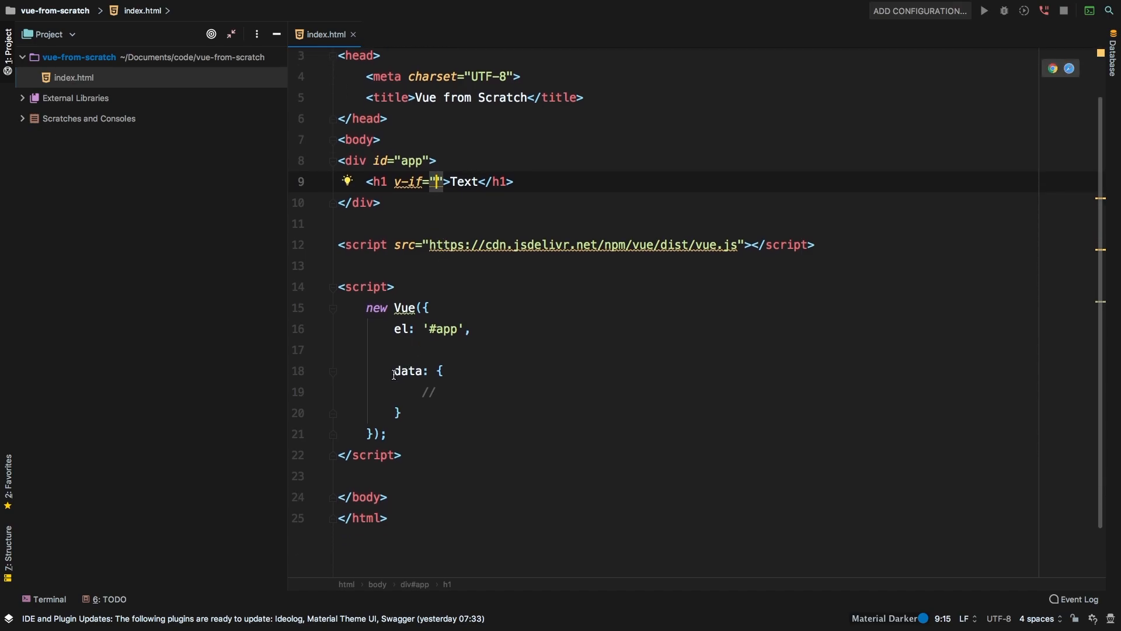
Add hidden: false to data and make the Text heading use v-if="hidden"
{"action": "left_click", "coordinate": [437, 392]}
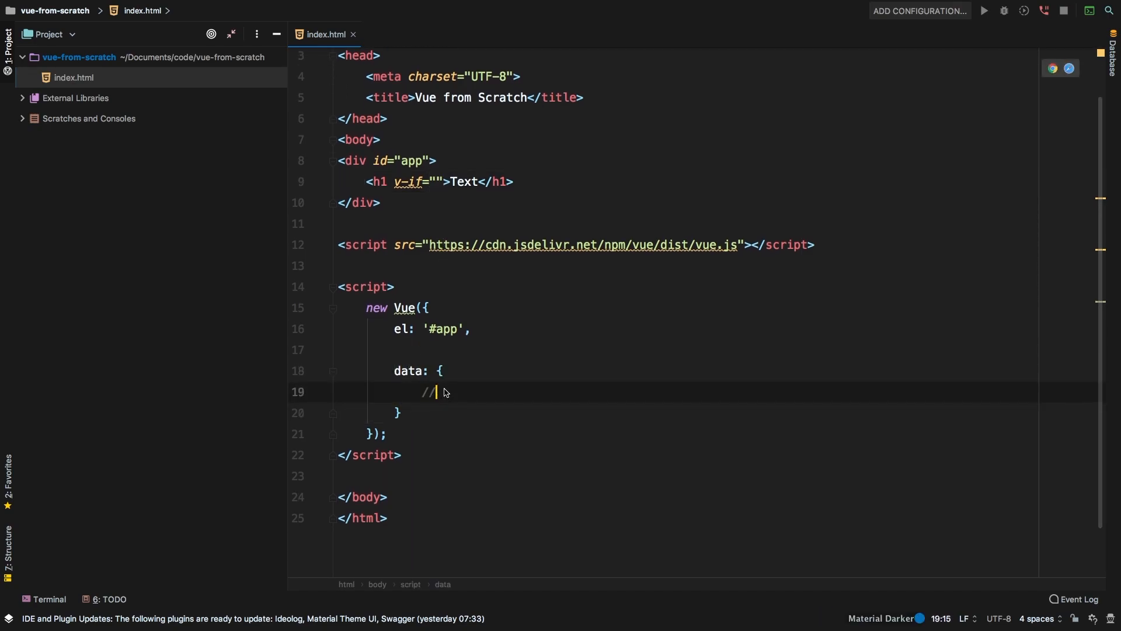
{"action": "type", "text": "hidden"}
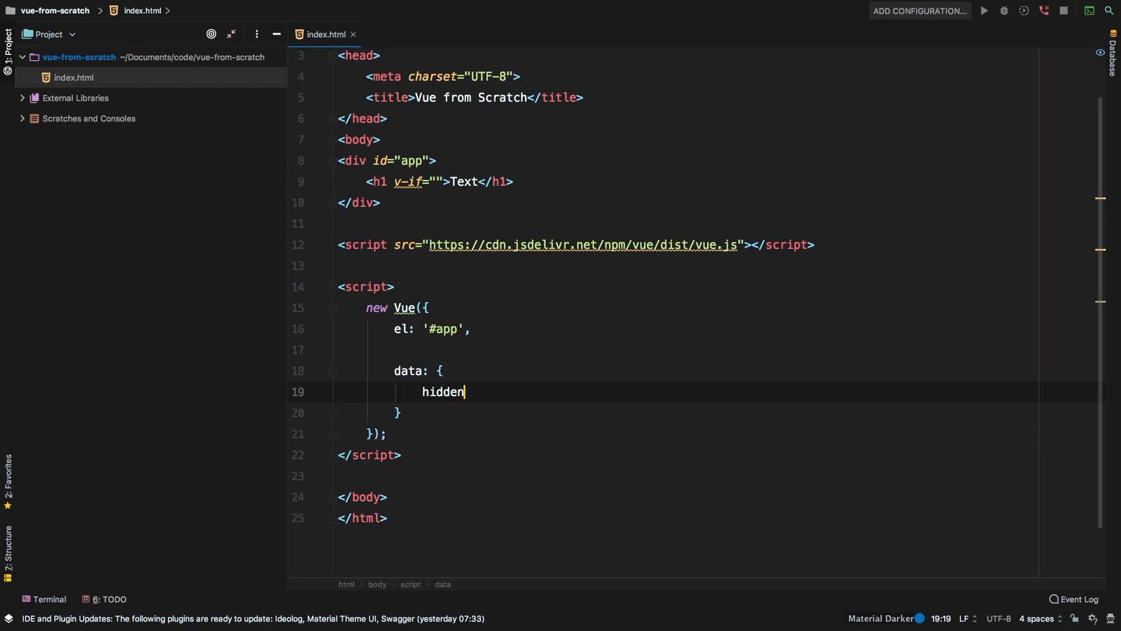
{"action": "type", "text": ": false,"}
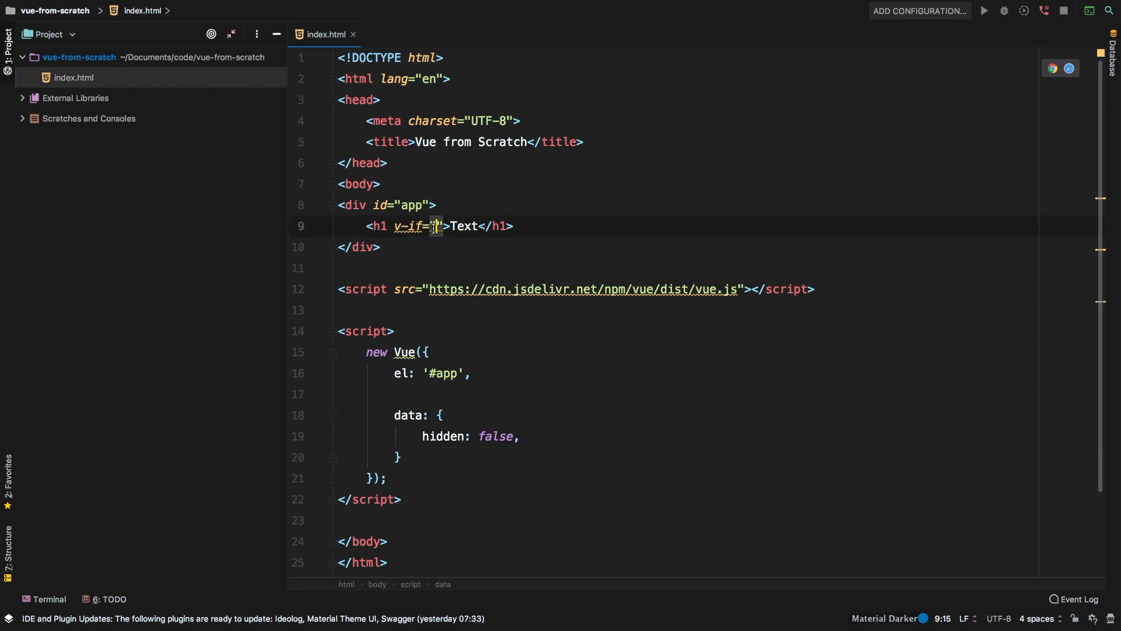
{"action": "type", "text": "hidden"}
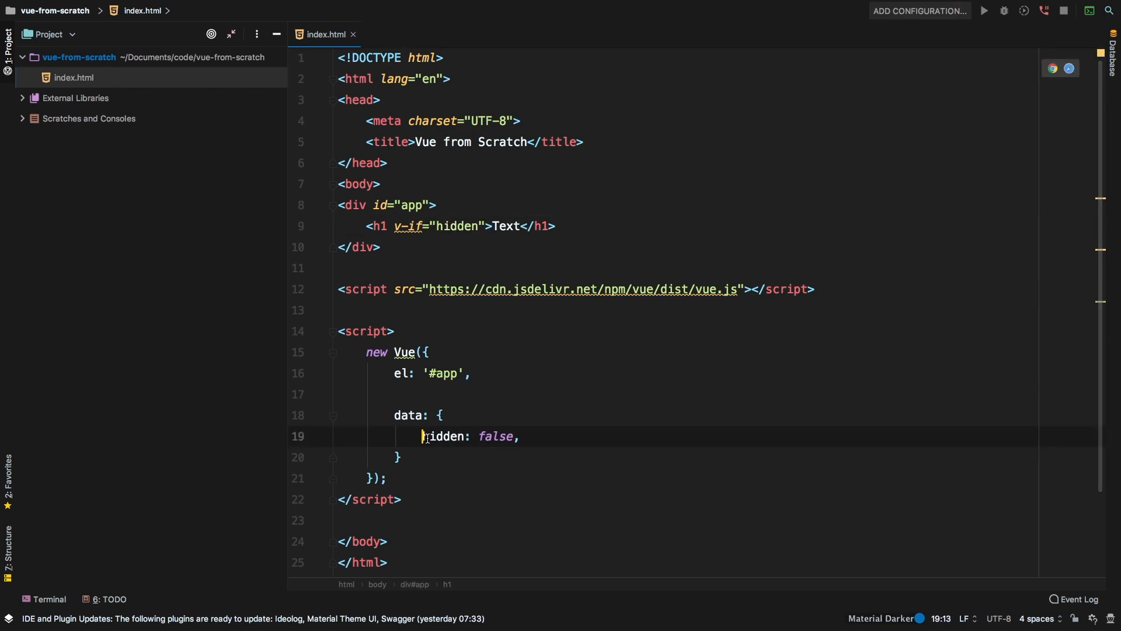
{"action": "double_click", "coordinate": [443, 436]}
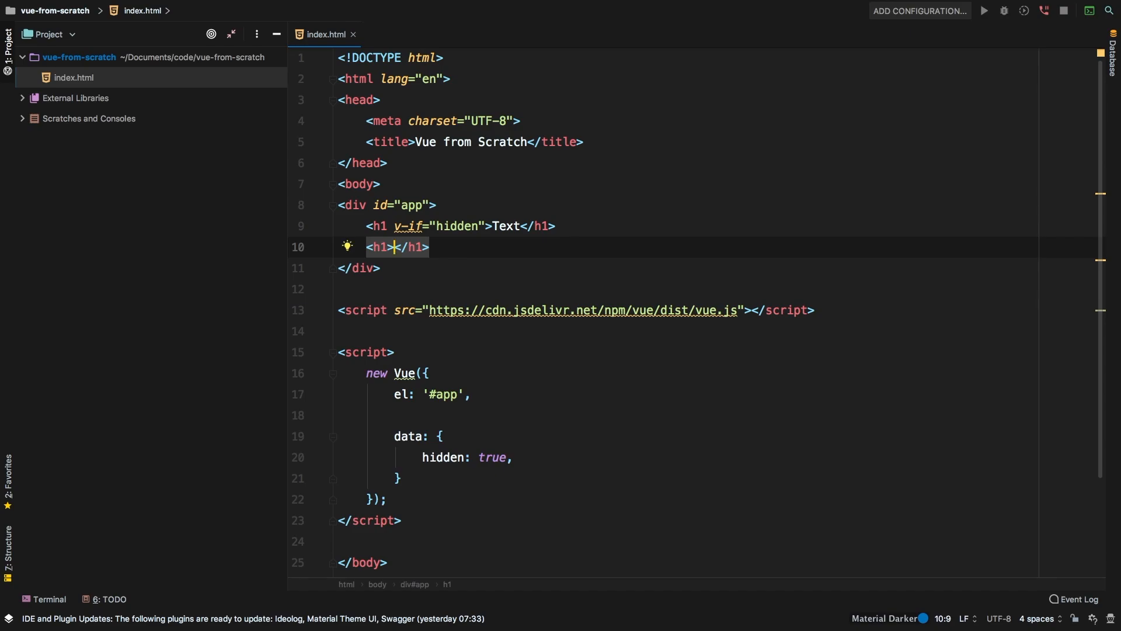
Add a v-else heading Another and set hidden back to false
{"action": "type", "text": "Another"}
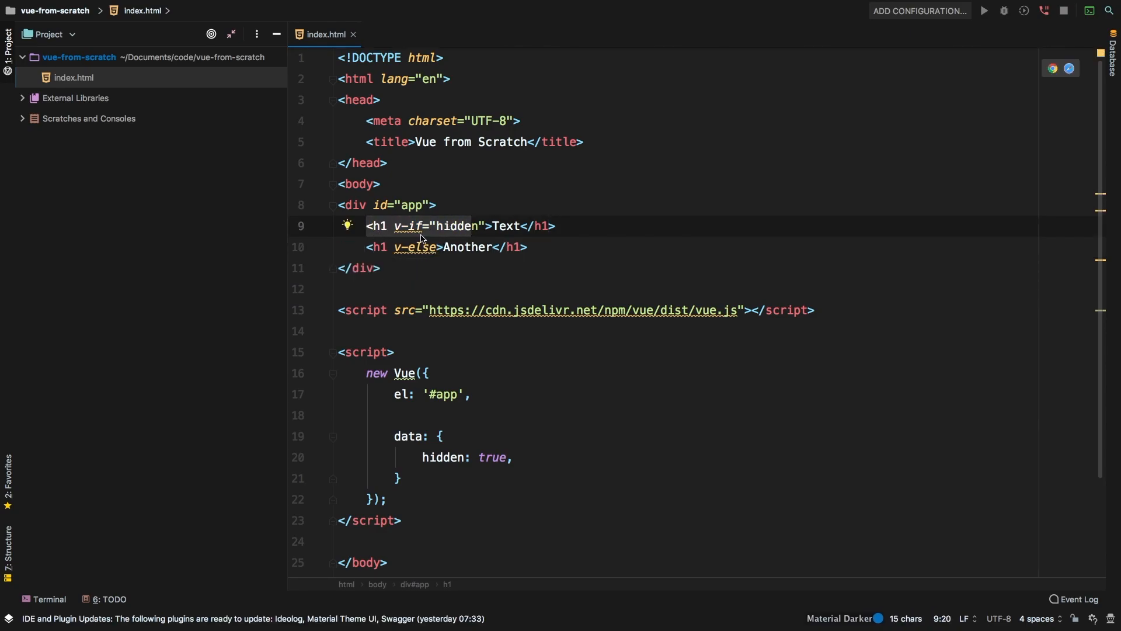
{"action": "left_click", "coordinate": [487, 247]}
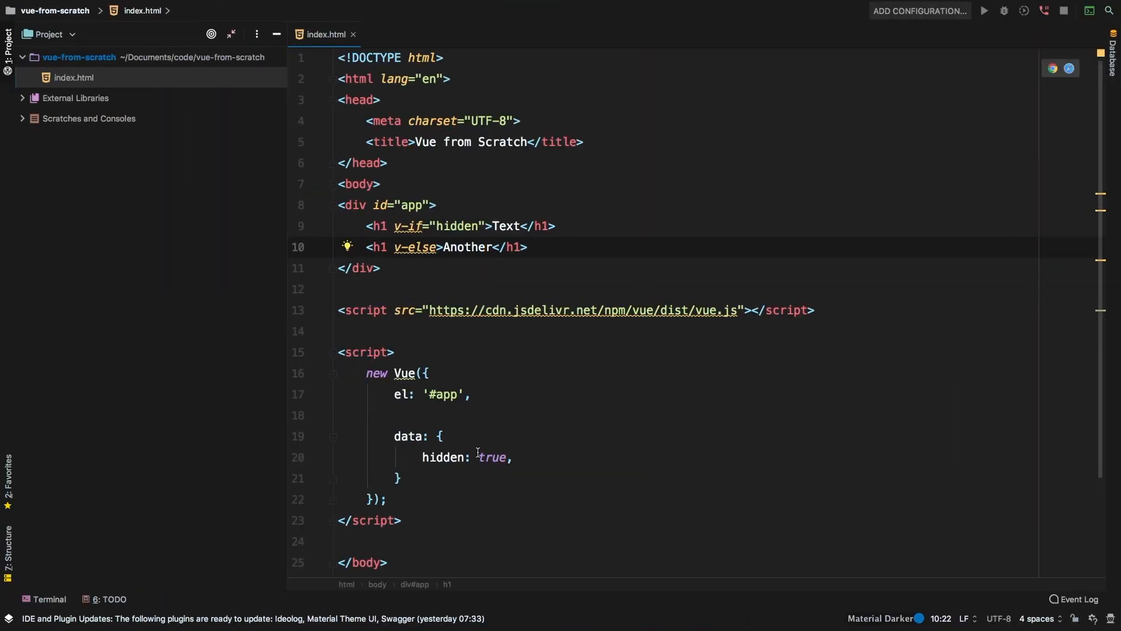
{"action": "type", "text": "false"}
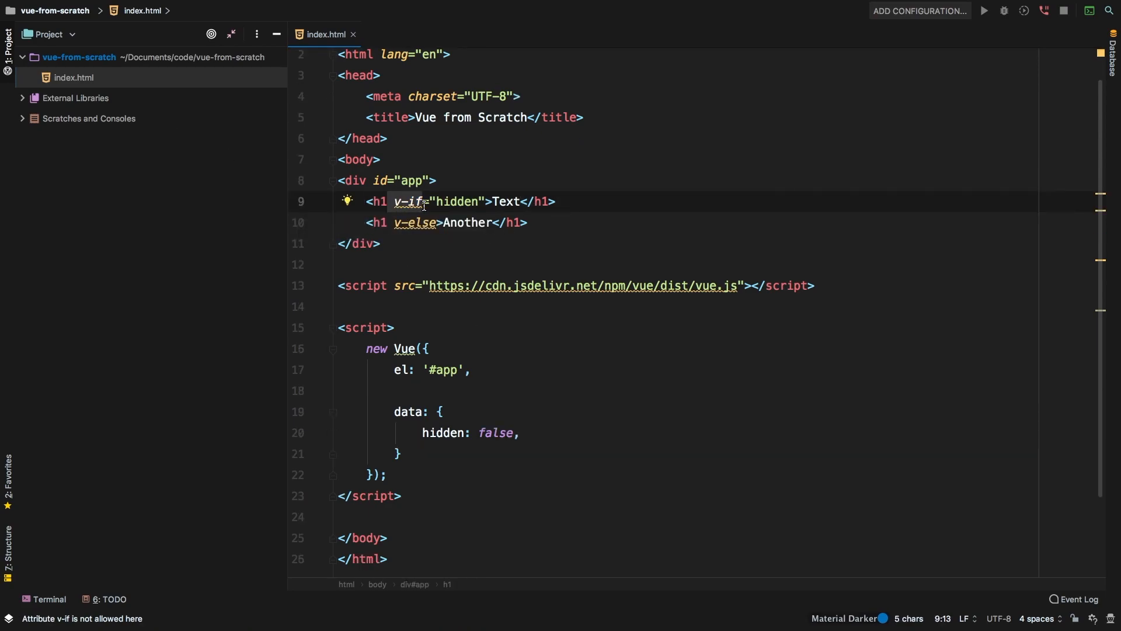
{"action": "left_click", "coordinate": [527, 222]}
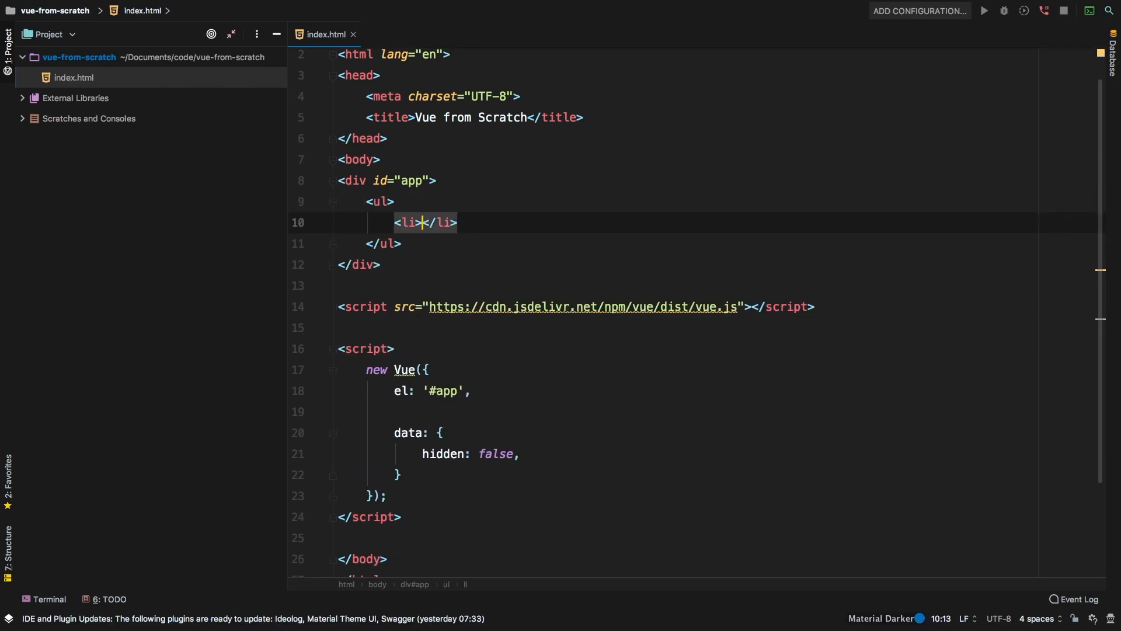
Make the li loop with v-for="item in items" and display {{ item.text }}
{"action": "type", "text": "v-for=\""}
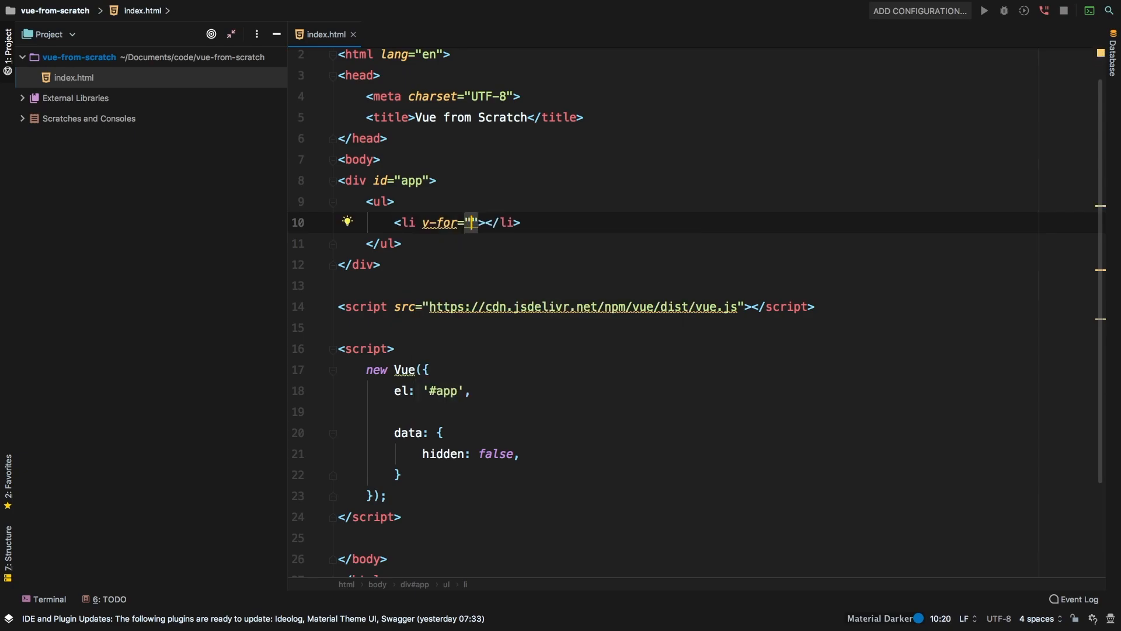
{"action": "type", "text": "item in items"}
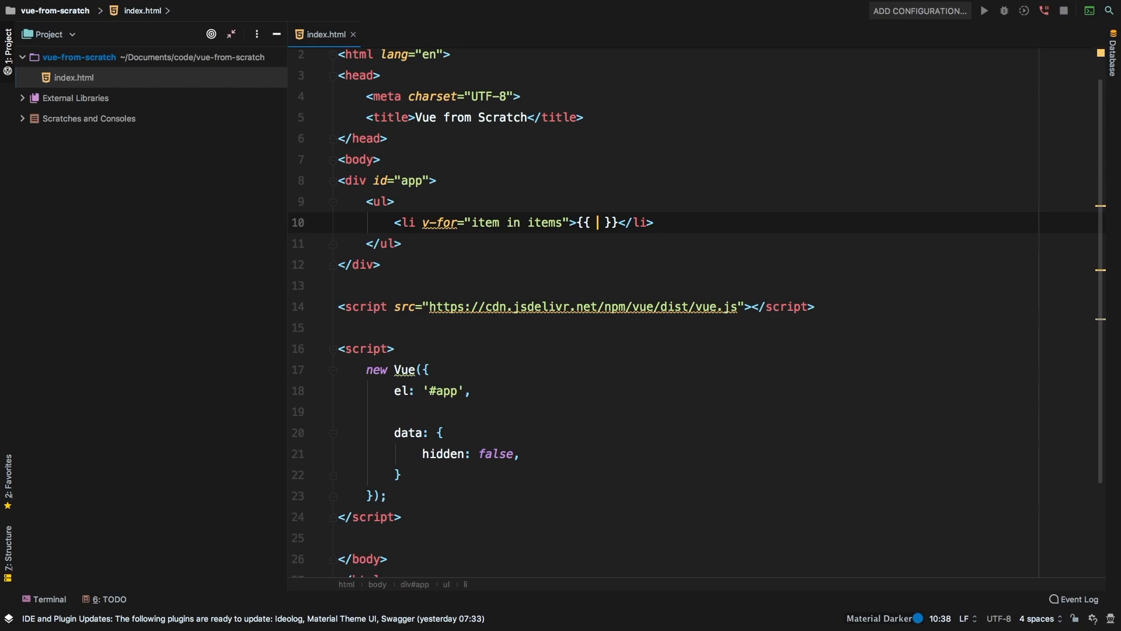
{"action": "type", "text": "item."}
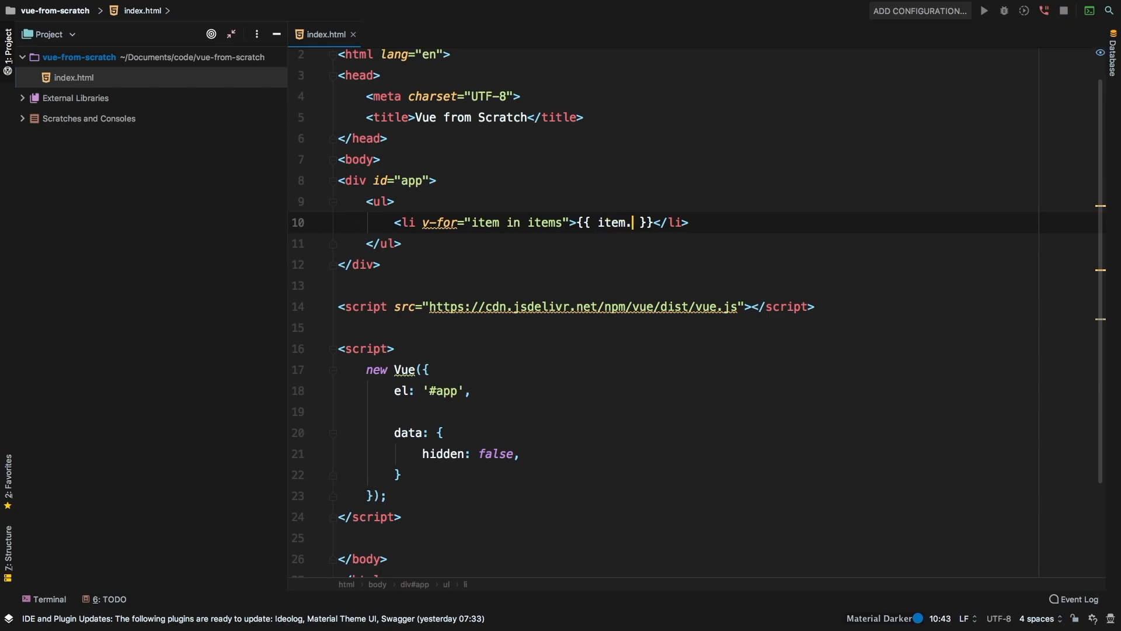
{"action": "type", "text": "tet"}
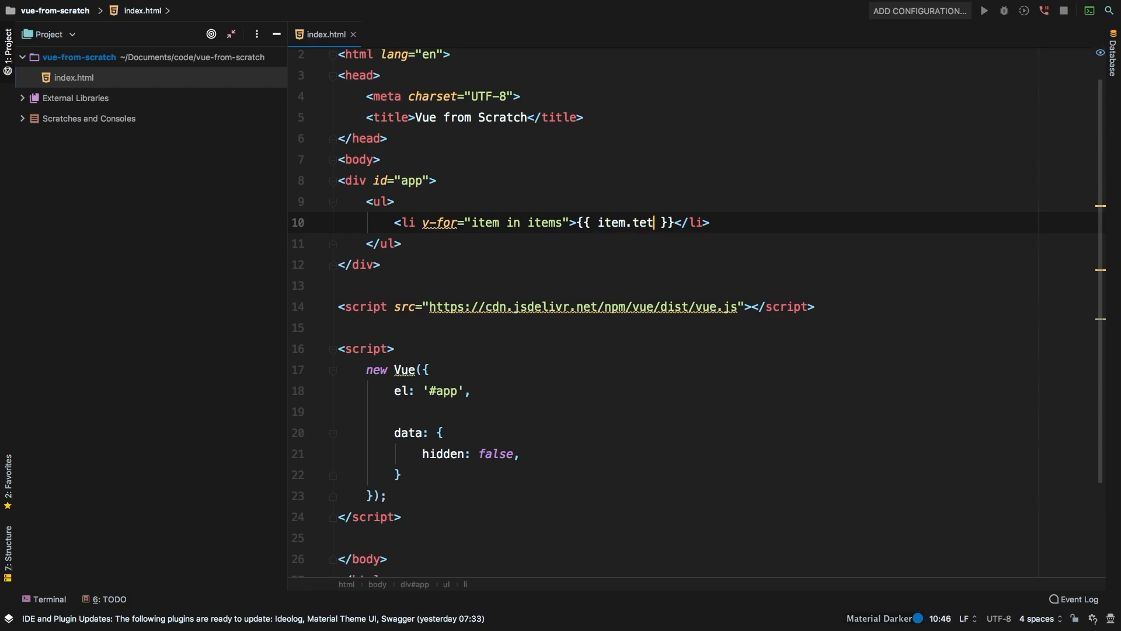
{"action": "type", "text": "x"}
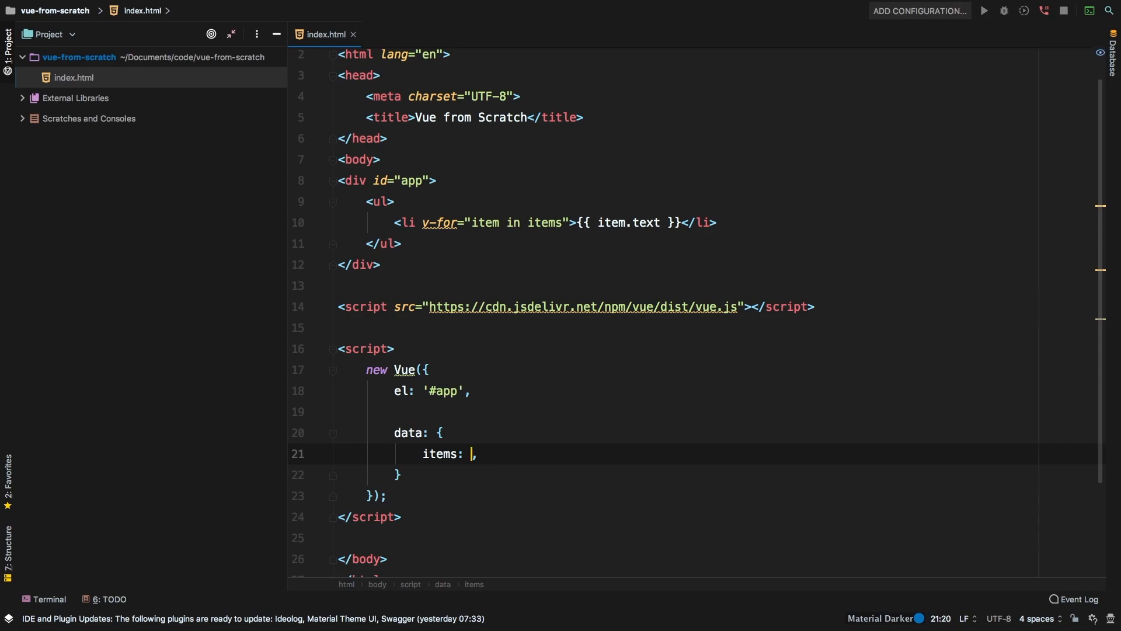
Define items as objects with text 'item1'… and checked flags, item3 checked: false
{"action": "type", "text": "[{}]"}
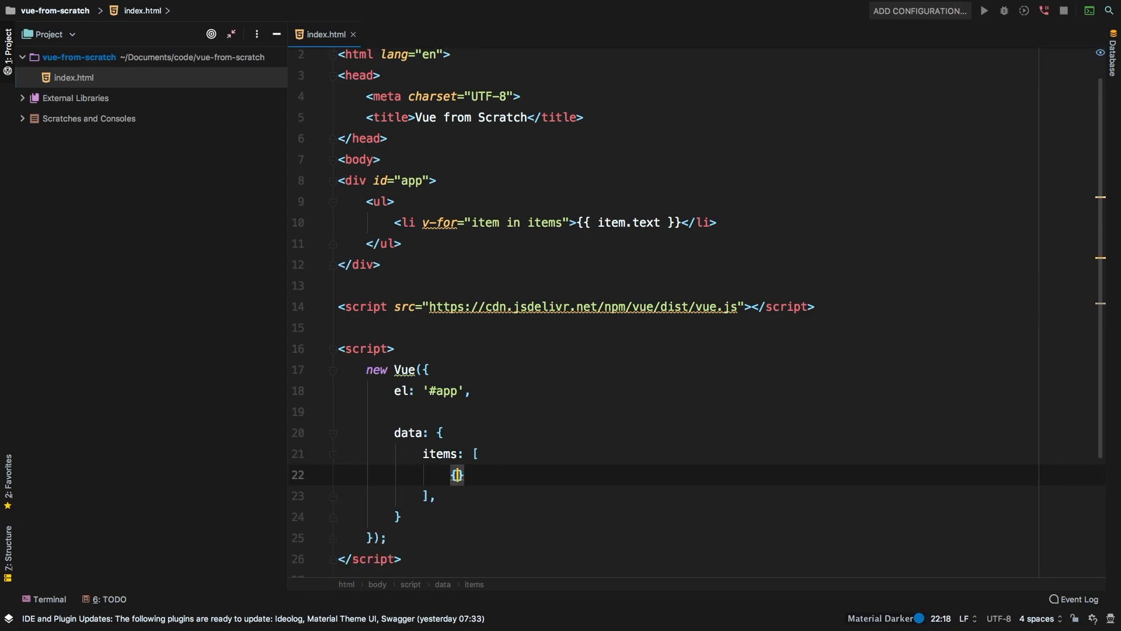
{"action": "type", "text": "te"}
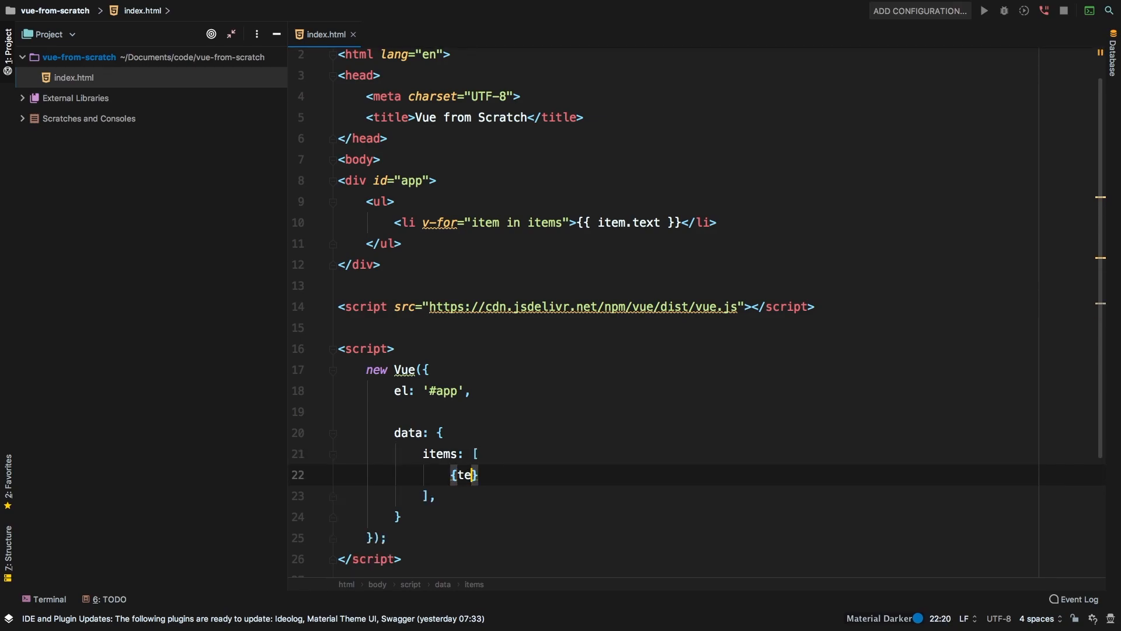
{"action": "type", "text": "xt:"}
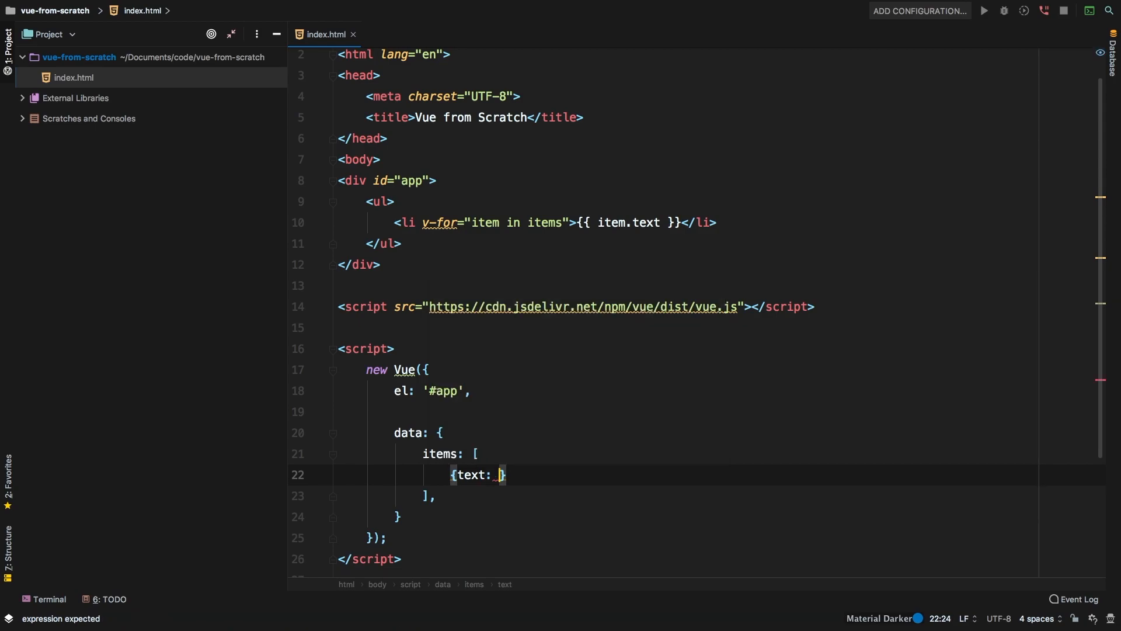
{"action": "type", "text": "'item'"}
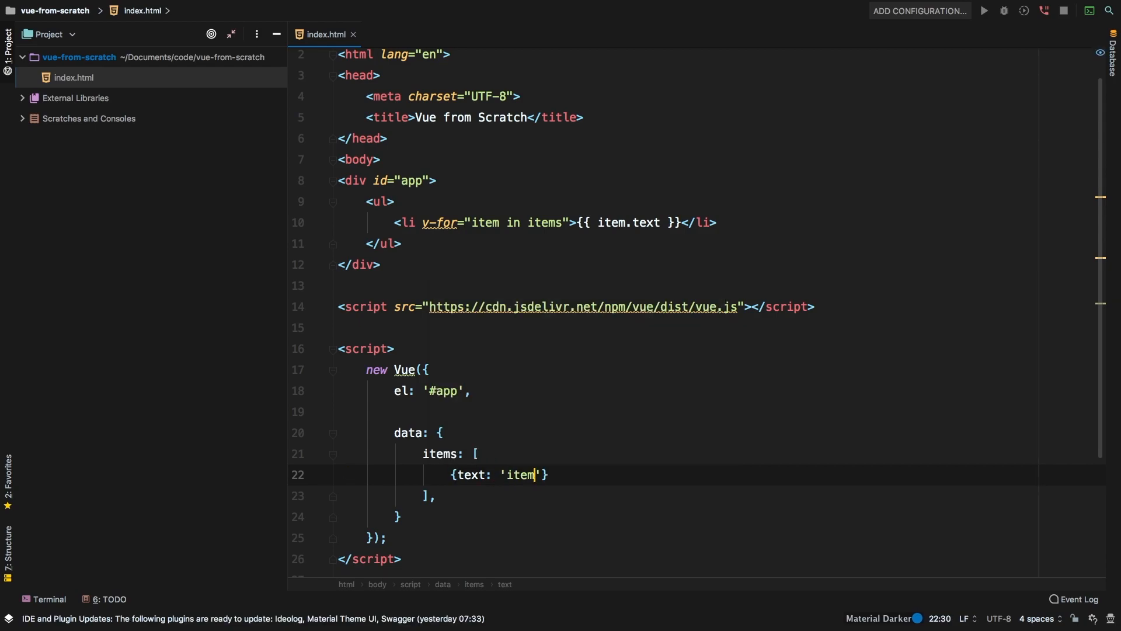
{"action": "type", "text": "1', chec"}
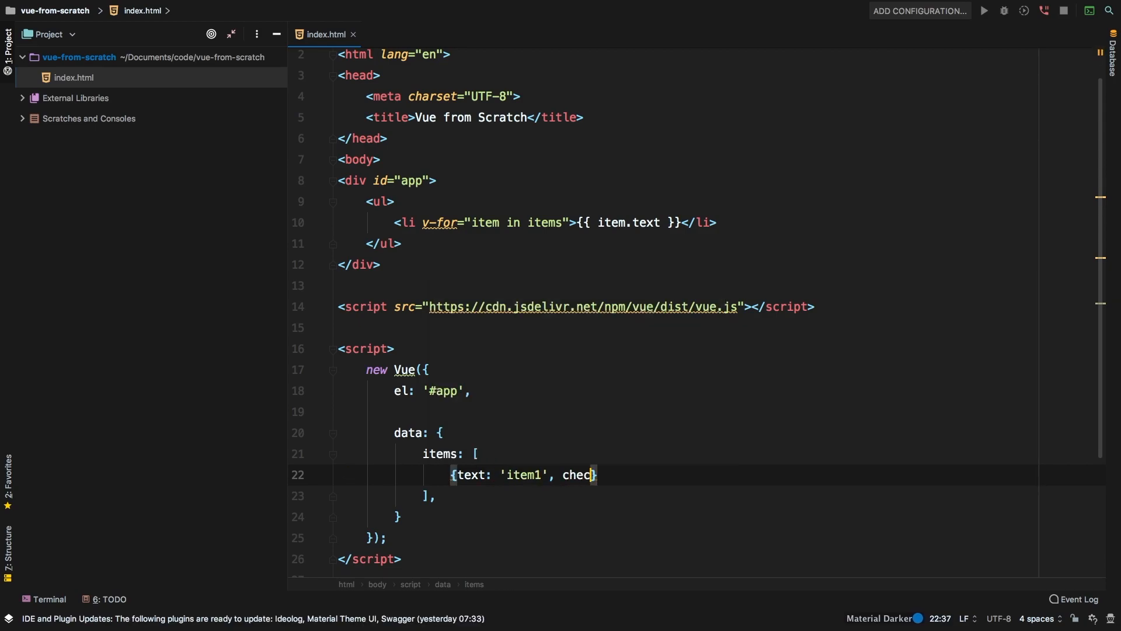
{"action": "type", "text": "ked: true"}
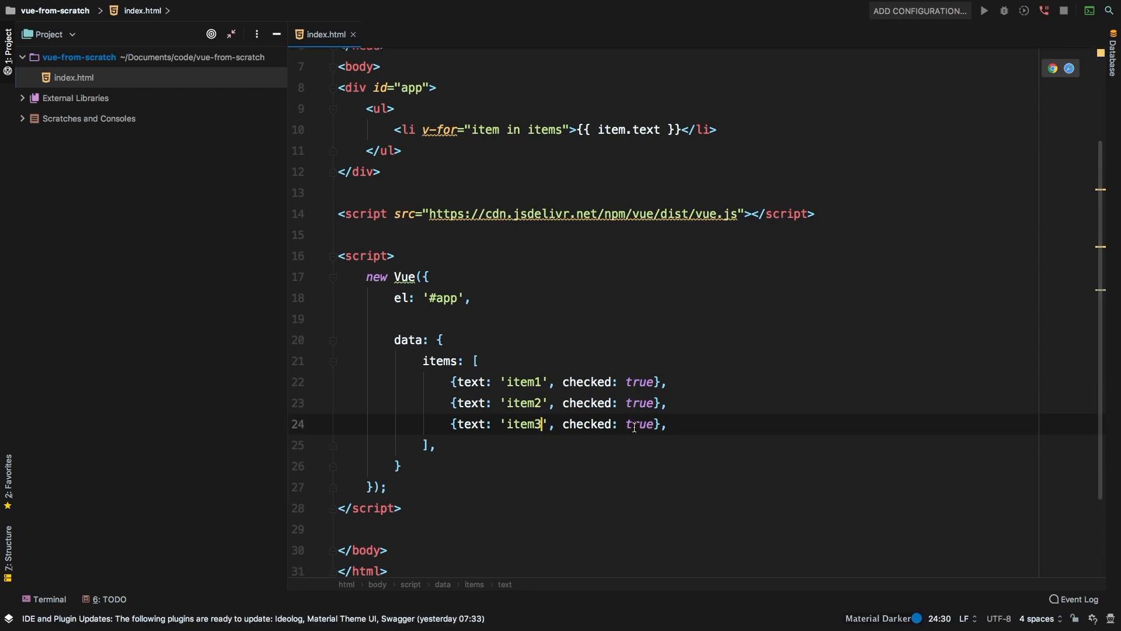
{"action": "type", "text": "false"}
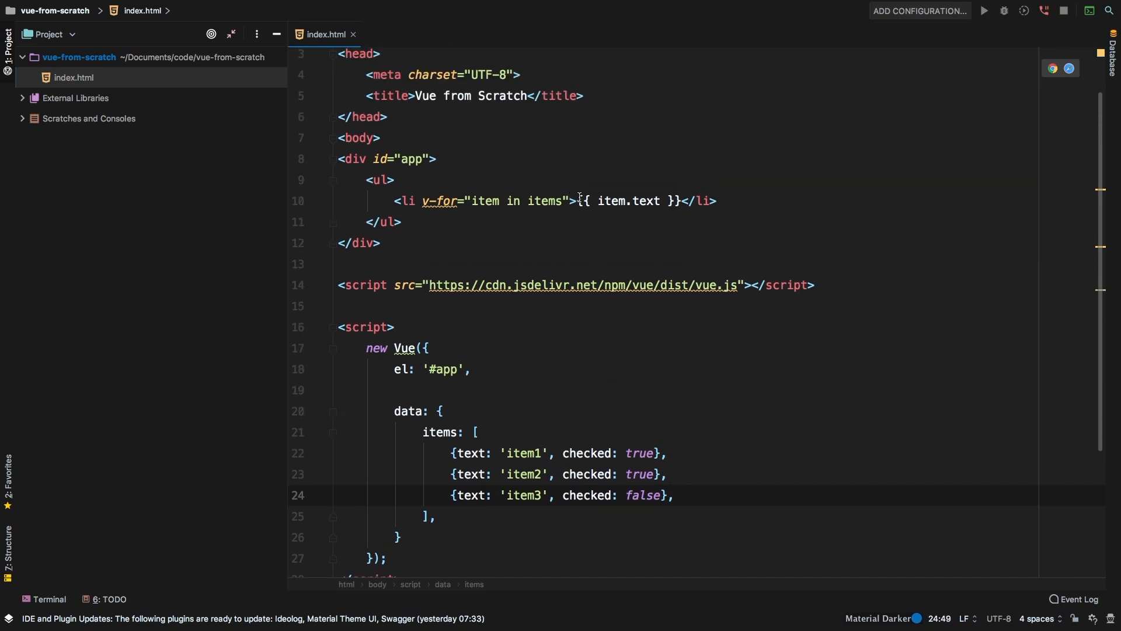
{"action": "double_click", "coordinate": [622, 201]}
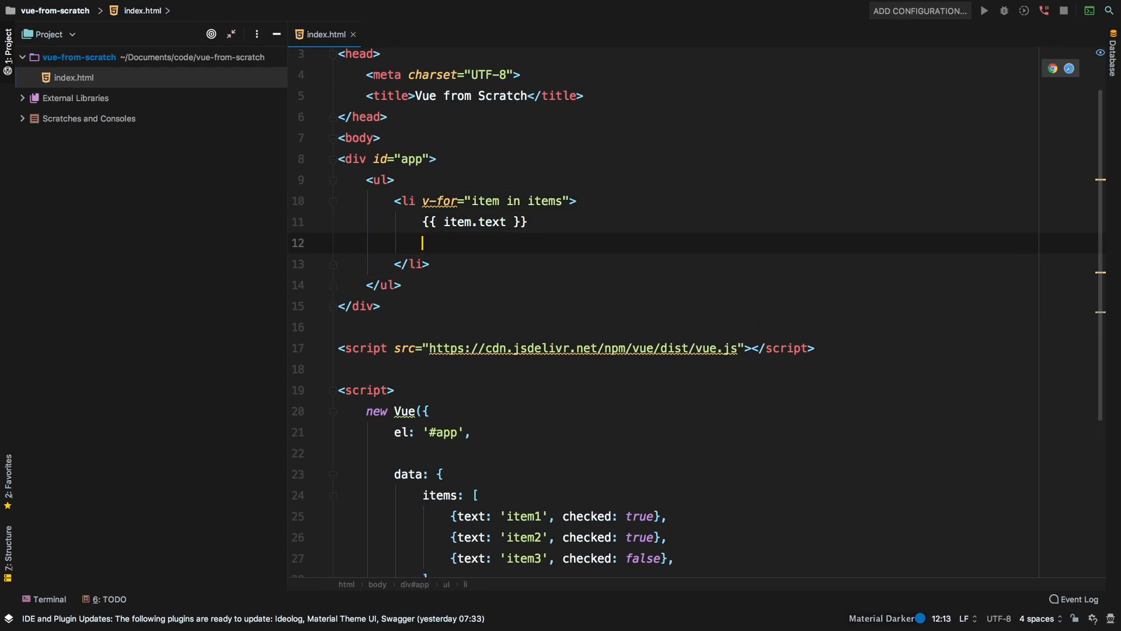
Add <div v-if="item.checked">Checked!</div> inside each list item
{"action": "type", "text": "div v></div>"}
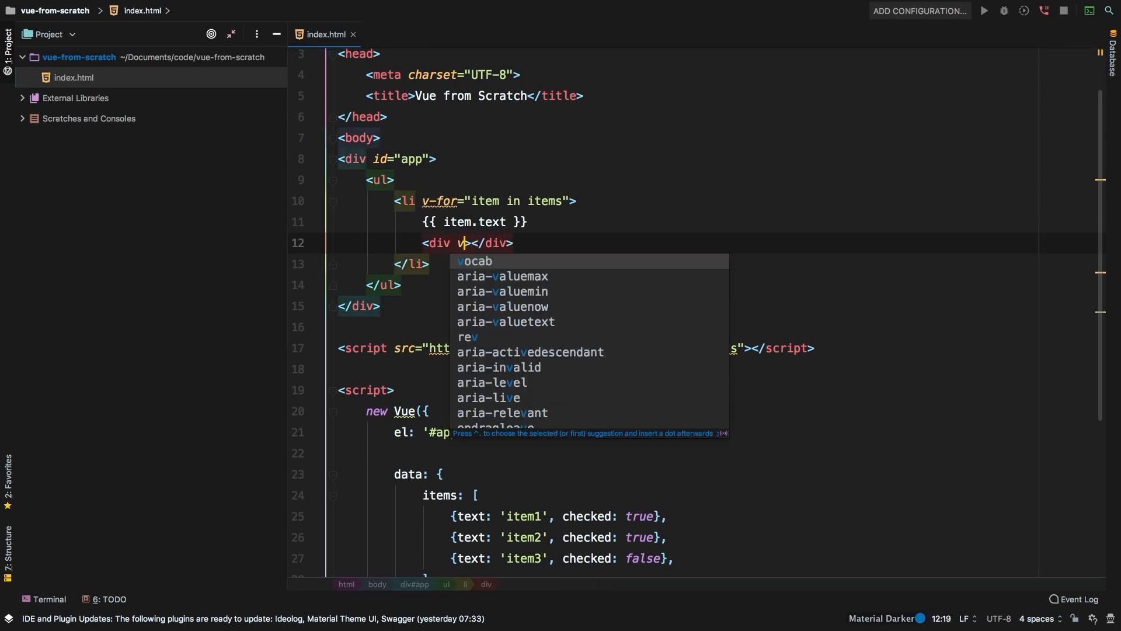
{"action": "type", "text": "-if=\"\""}
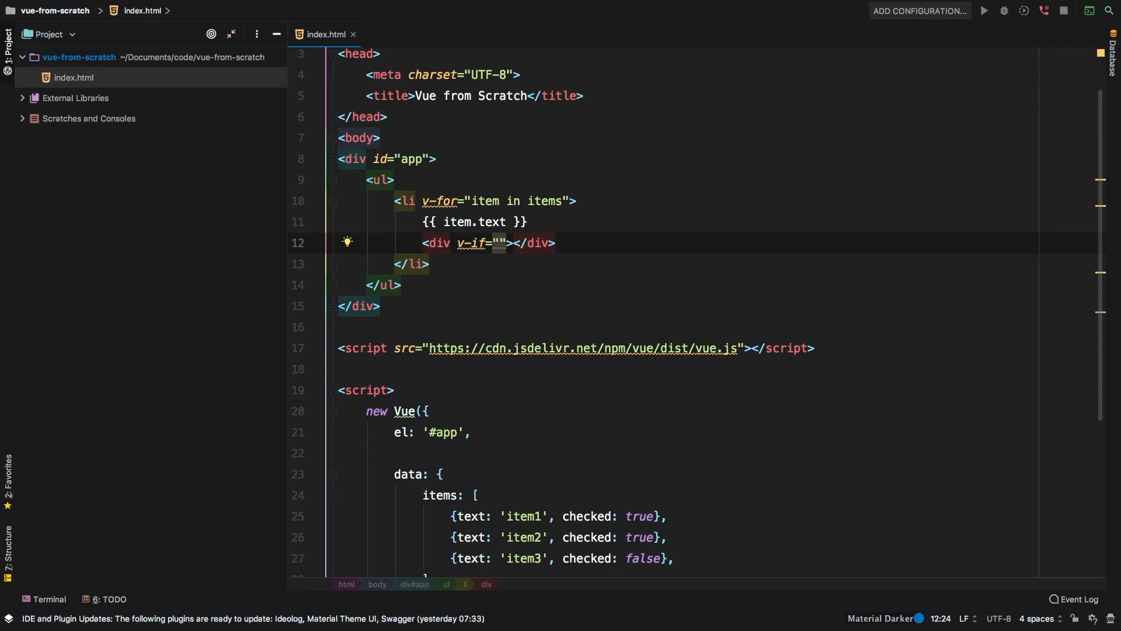
{"action": "type", "text": "item."}
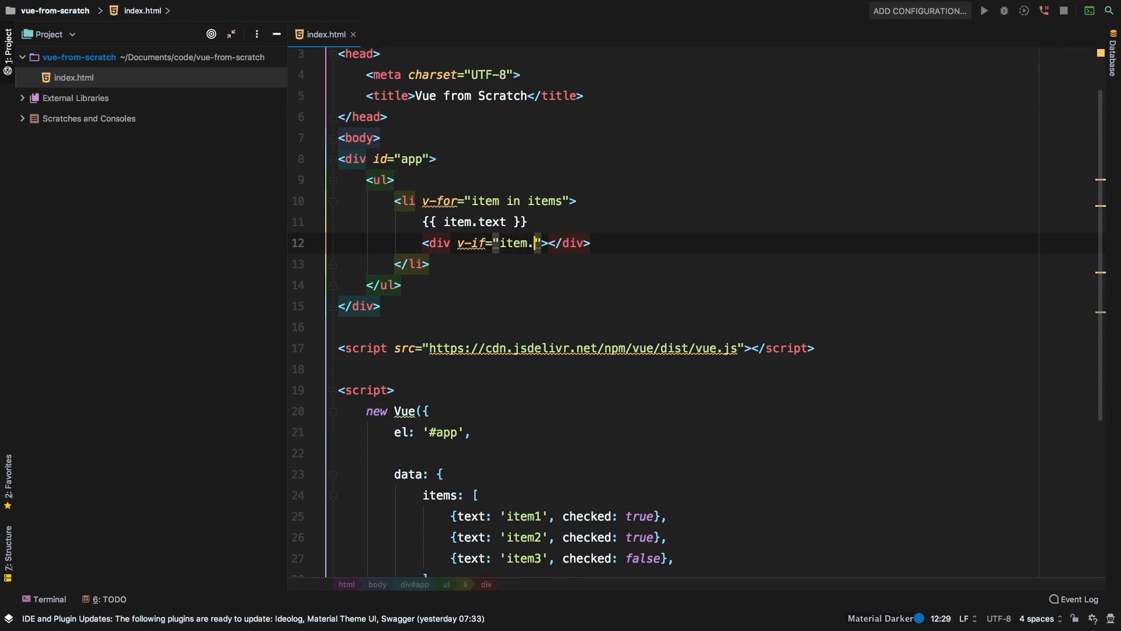
{"action": "type", "text": "checked"}
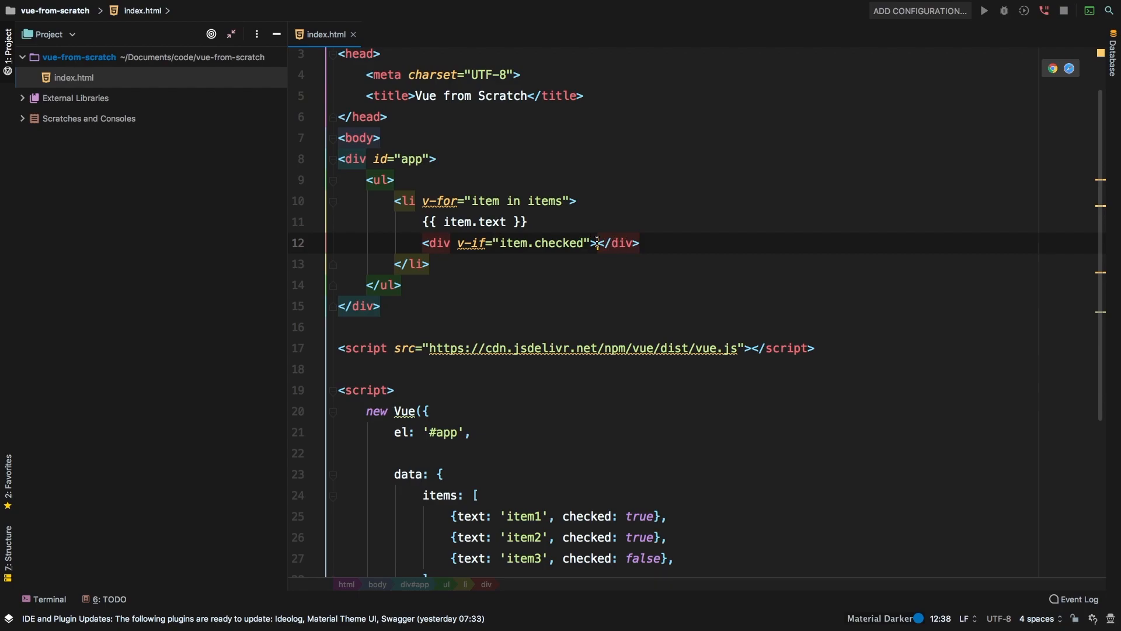
{"action": "type", "text": "Checked"}
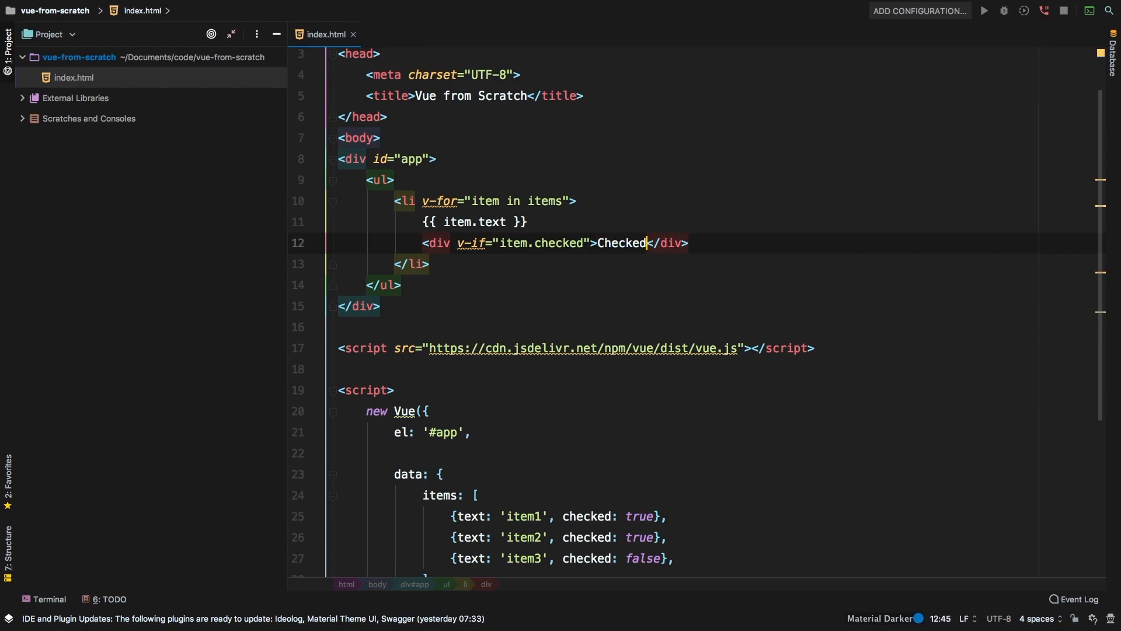
{"action": "type", "text": "!"}
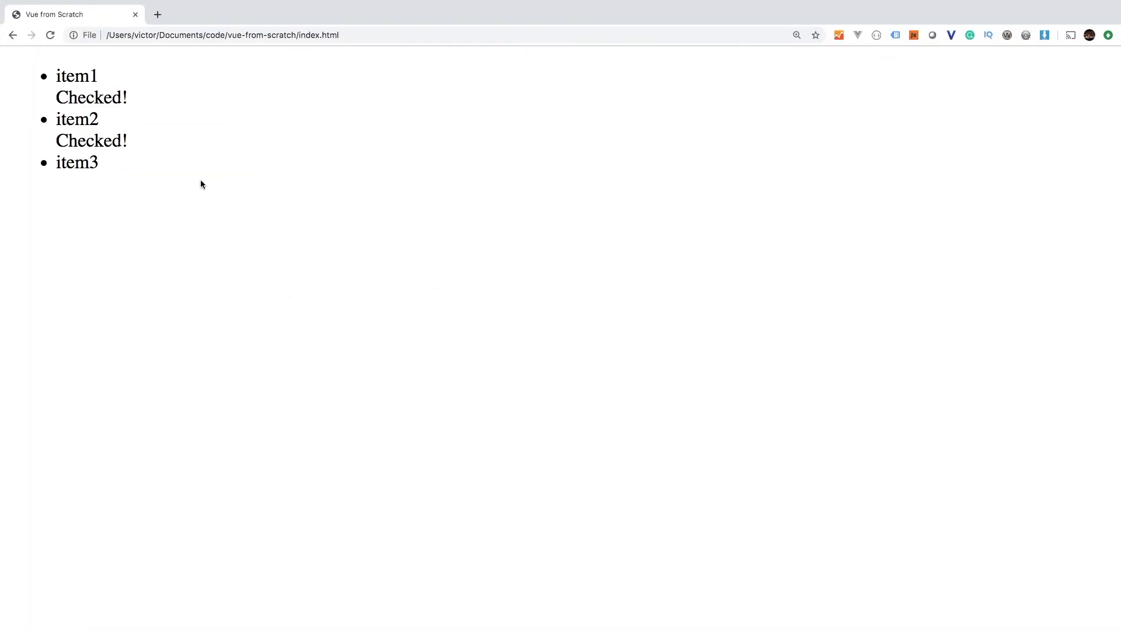
Reload the page in Chrome to see Checked! under item1 and item2 only
{"action": "double_click", "coordinate": [76, 76]}
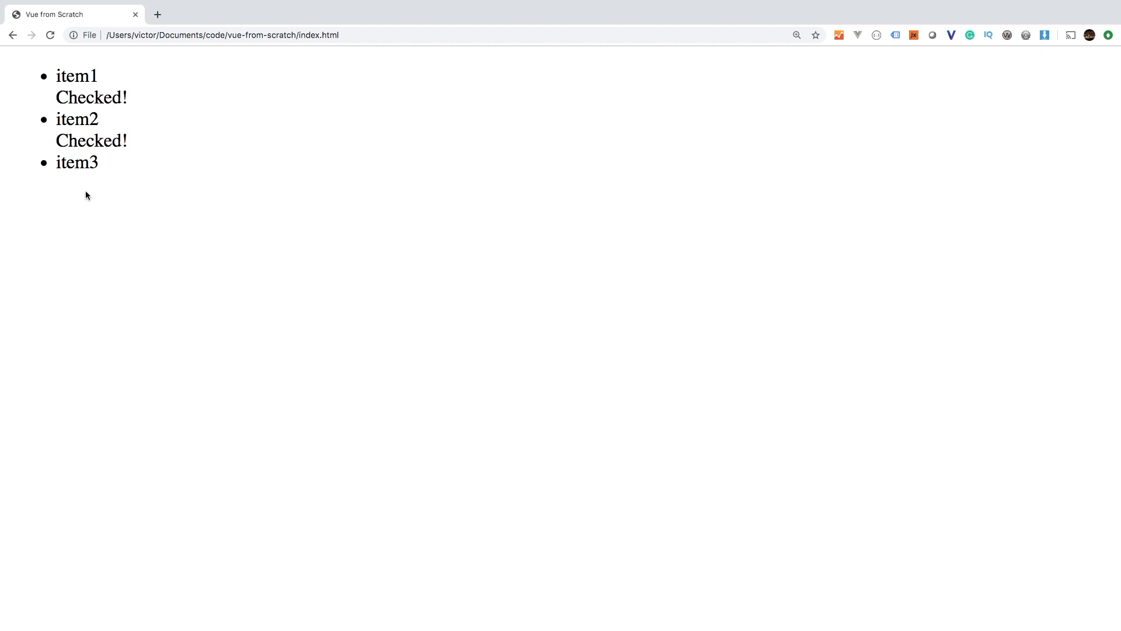
{"action": "mouse_move", "coordinate": [120, 115]}
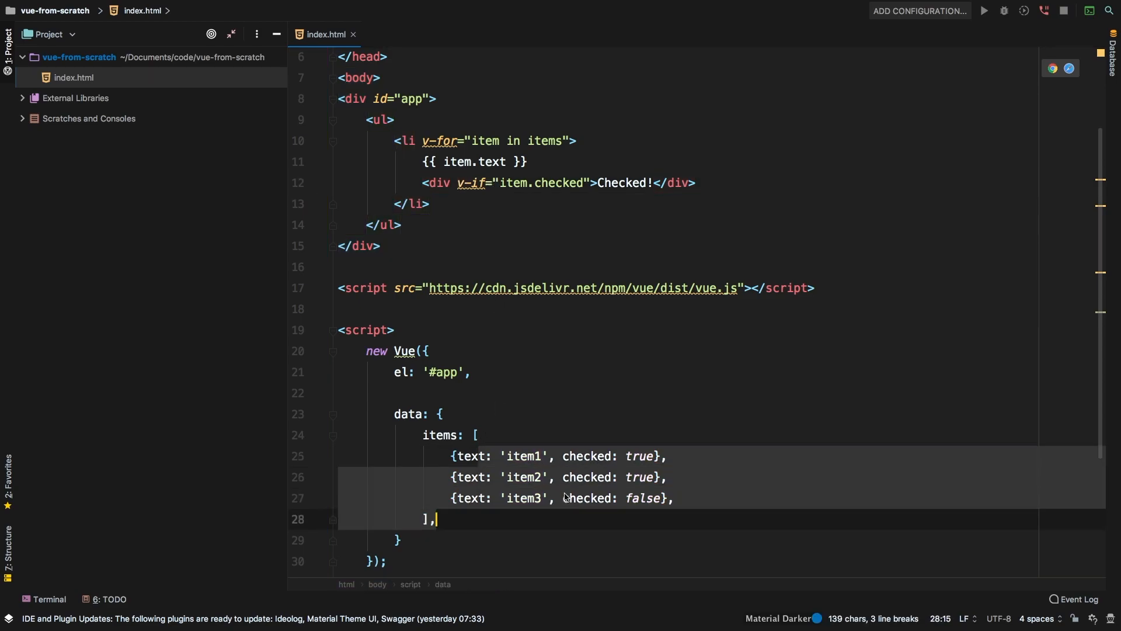
{"action": "double_click", "coordinate": [640, 476]}
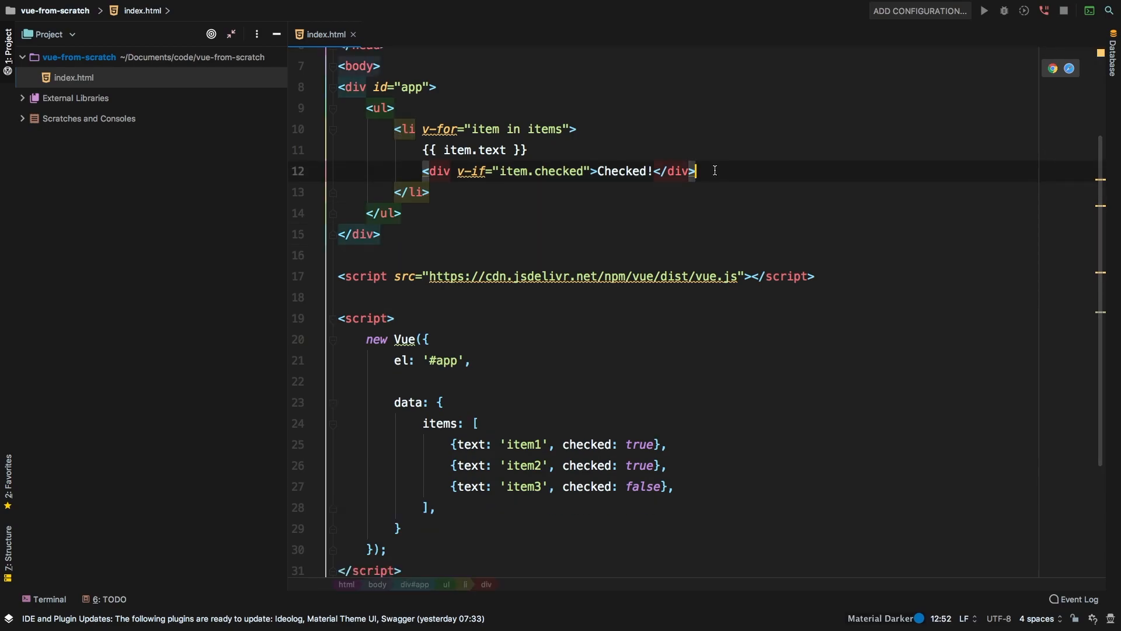
{"action": "type", "text": "button></button>"}
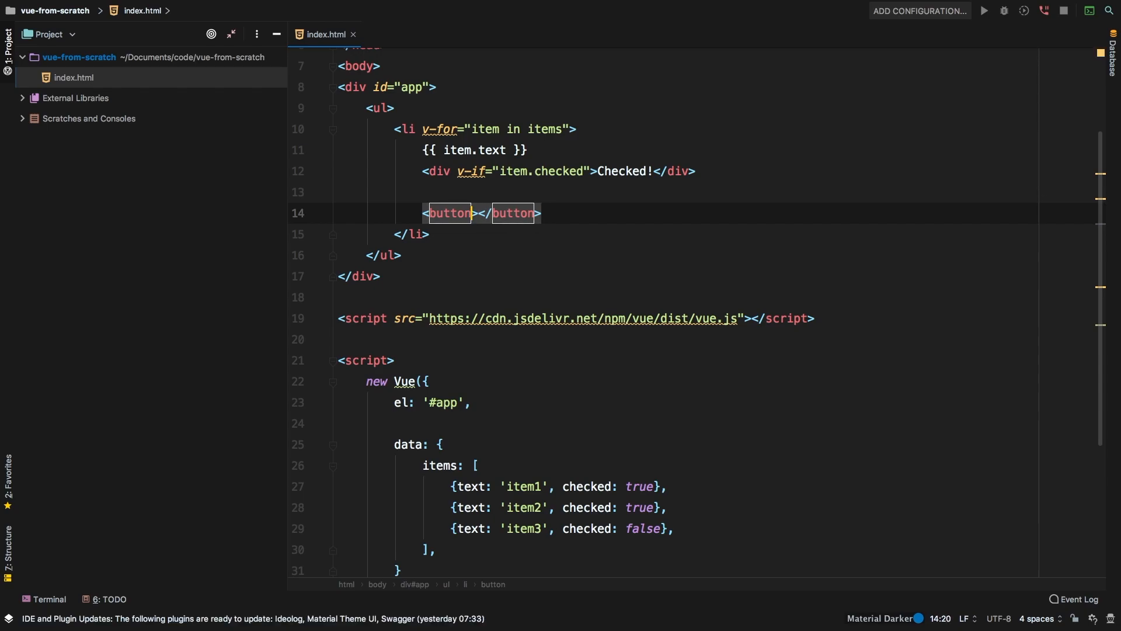
{"action": "type", "text": "@click"}
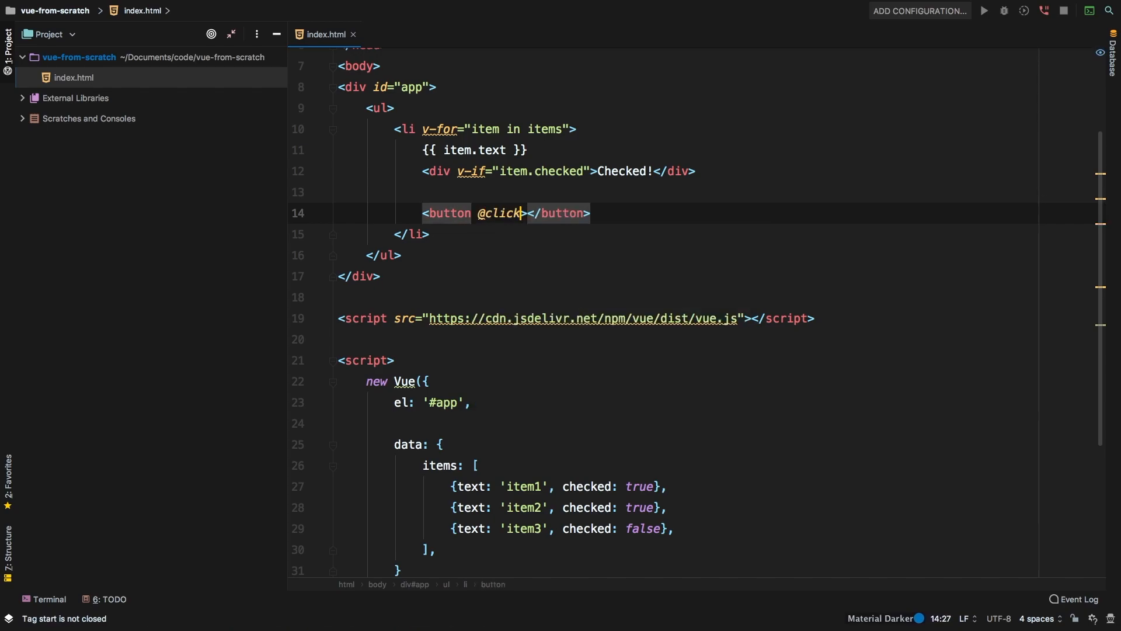
{"action": "type", "text": "=\""}
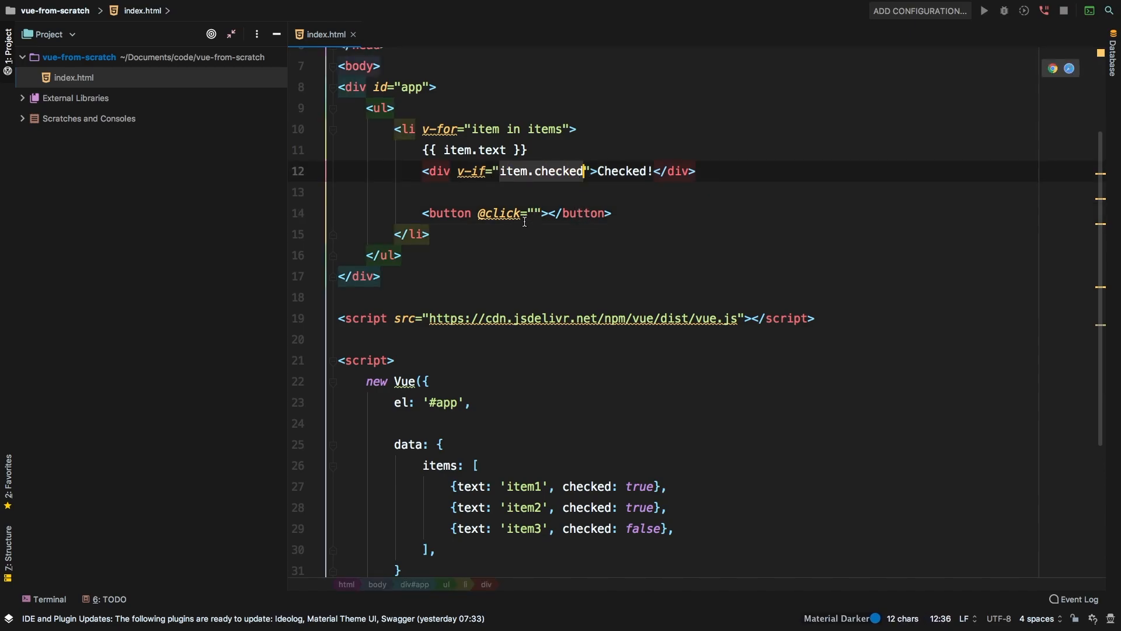
{"action": "type", "text": "item.checked ="}
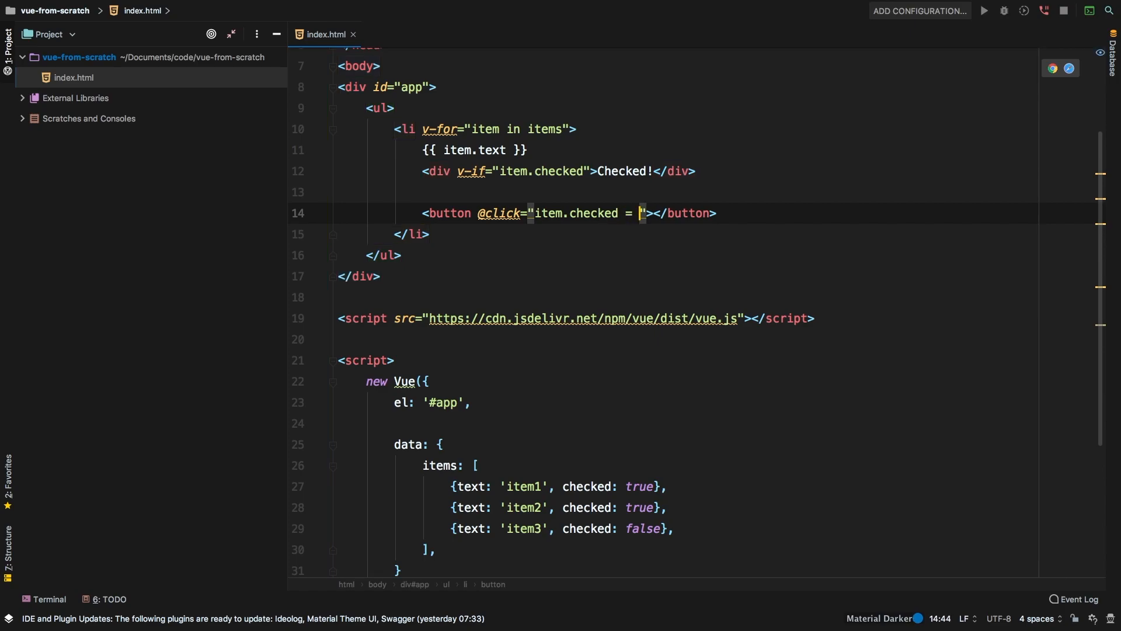
{"action": "type", "text": "! item.checked"}
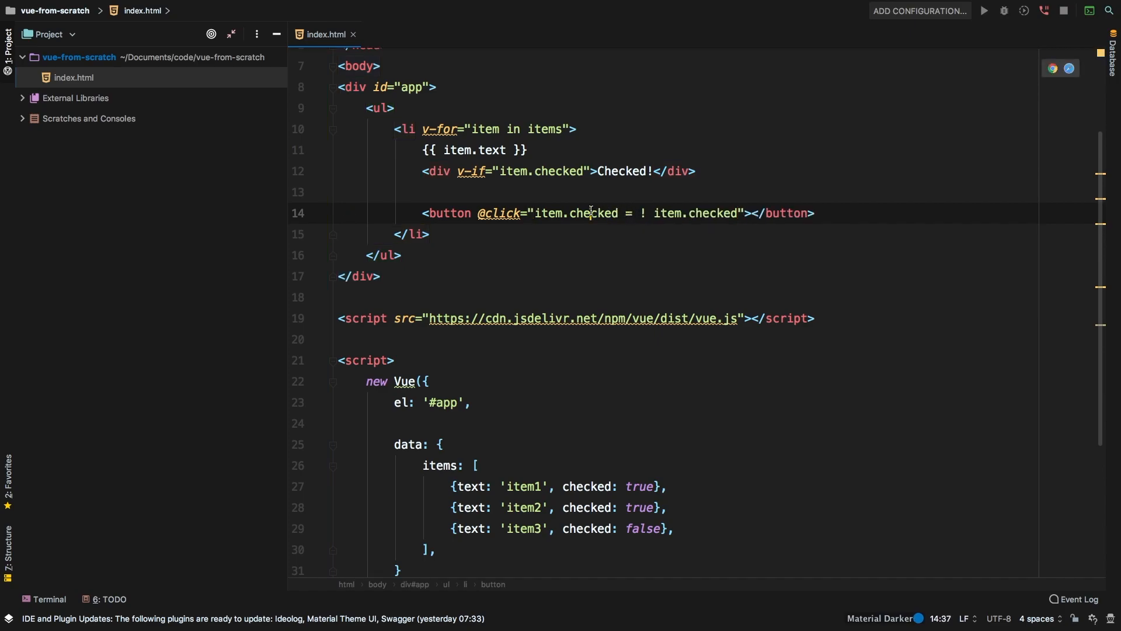
{"action": "mouse_move", "coordinate": [554, 261]}
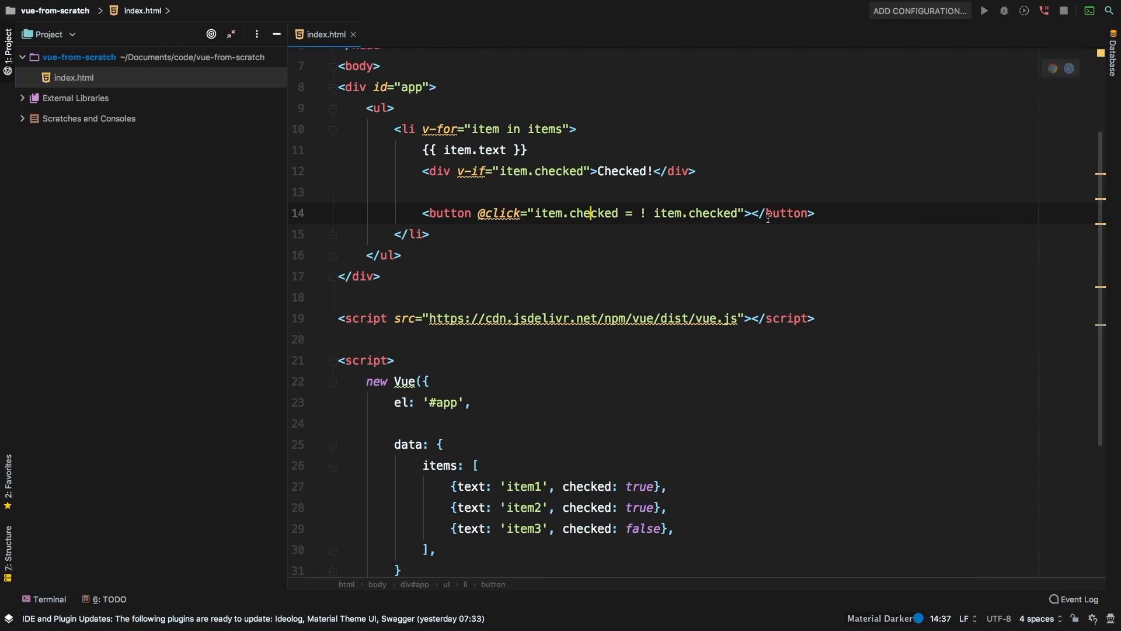
{"action": "type", "text": "Toggle"}
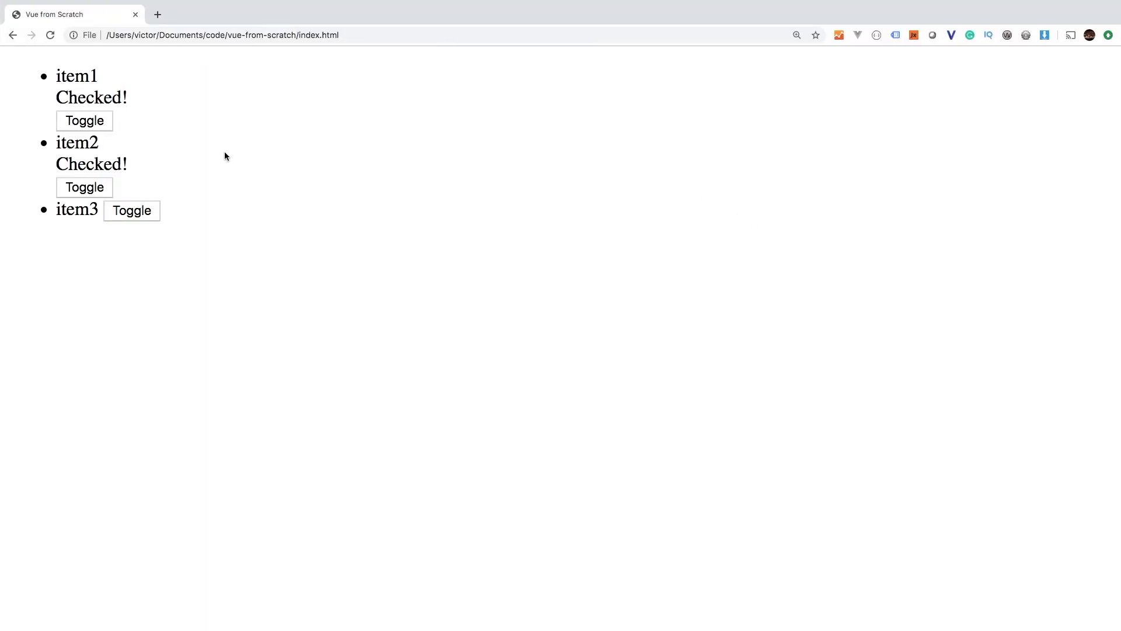
Click the Toggle buttons on item1, item2 and item3, ending with only item2 Checked!
{"action": "left_click", "coordinate": [84, 121]}
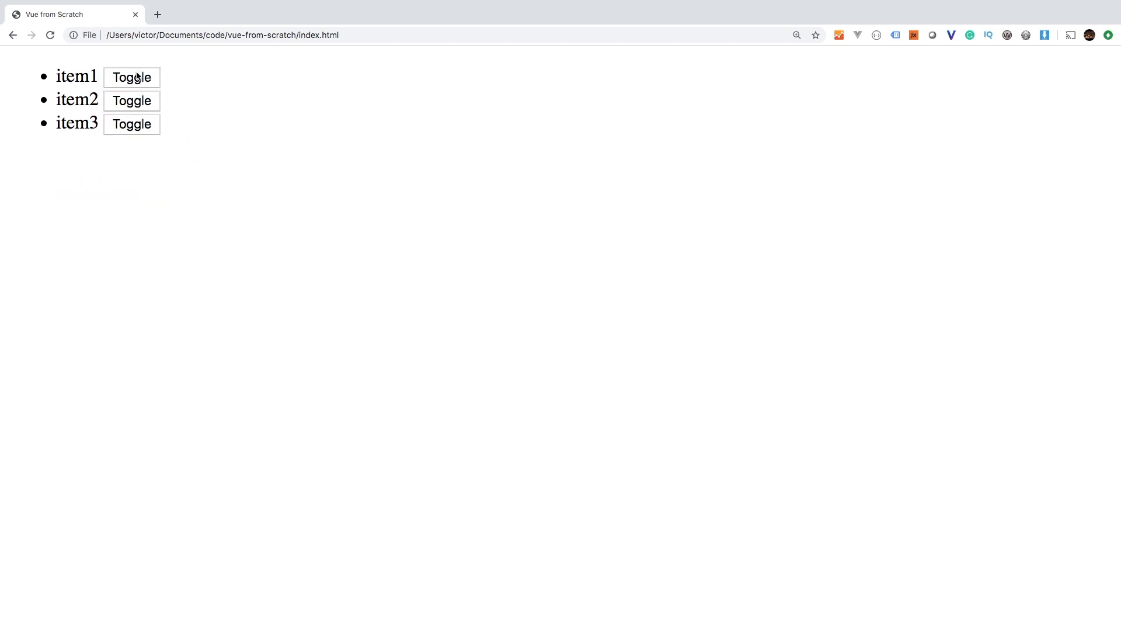
{"action": "left_click", "coordinate": [132, 124]}
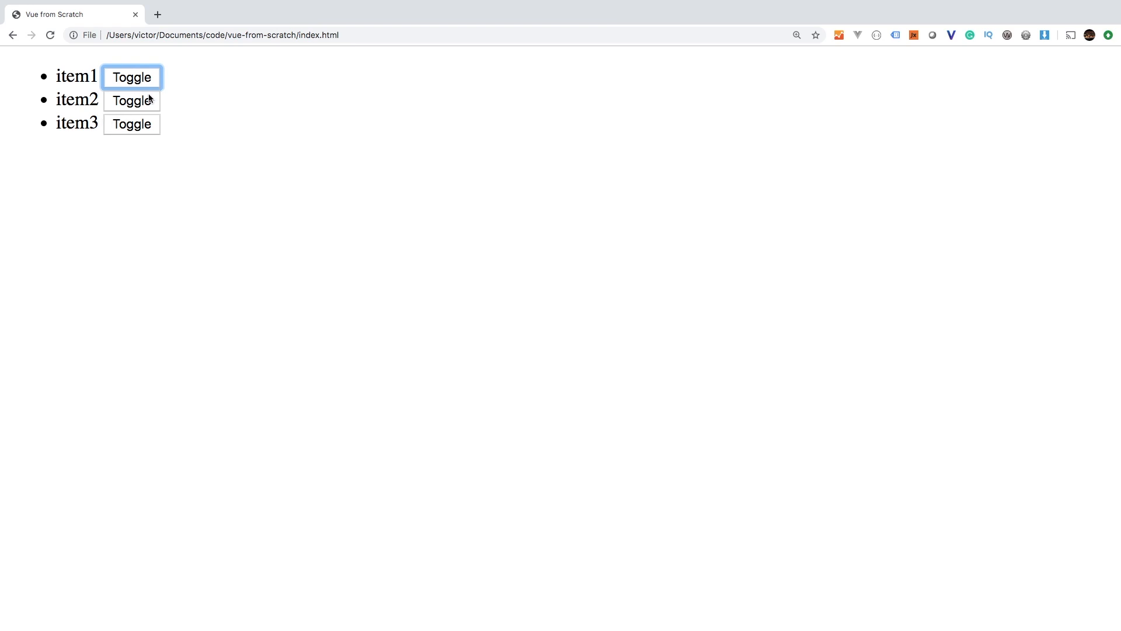
{"action": "left_click", "coordinate": [131, 100]}
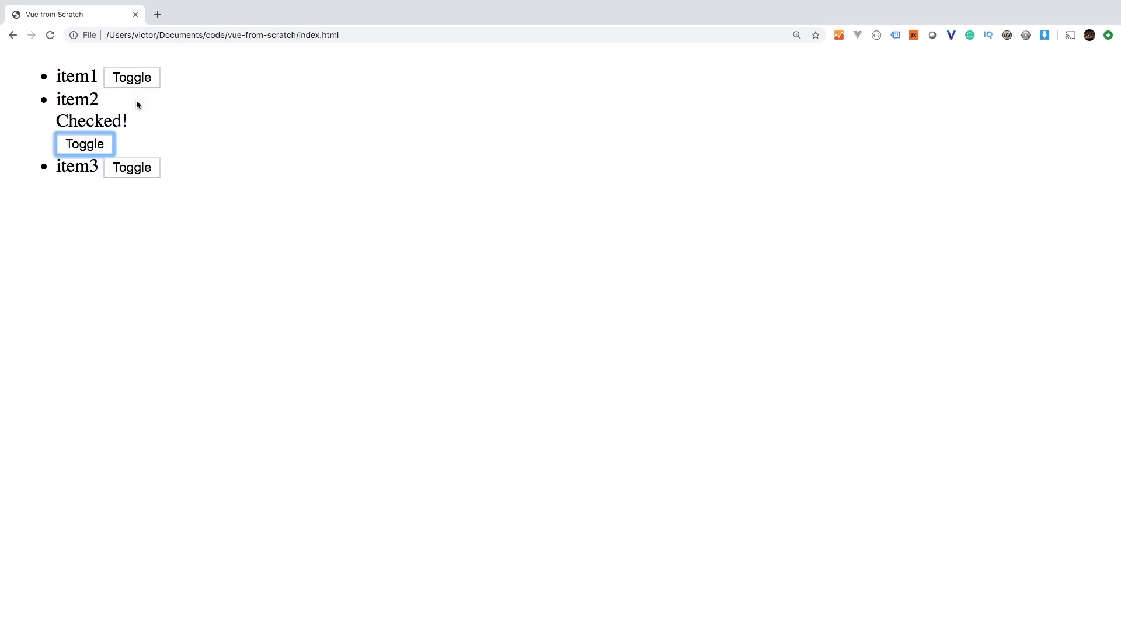
{"action": "left_click", "coordinate": [84, 143]}
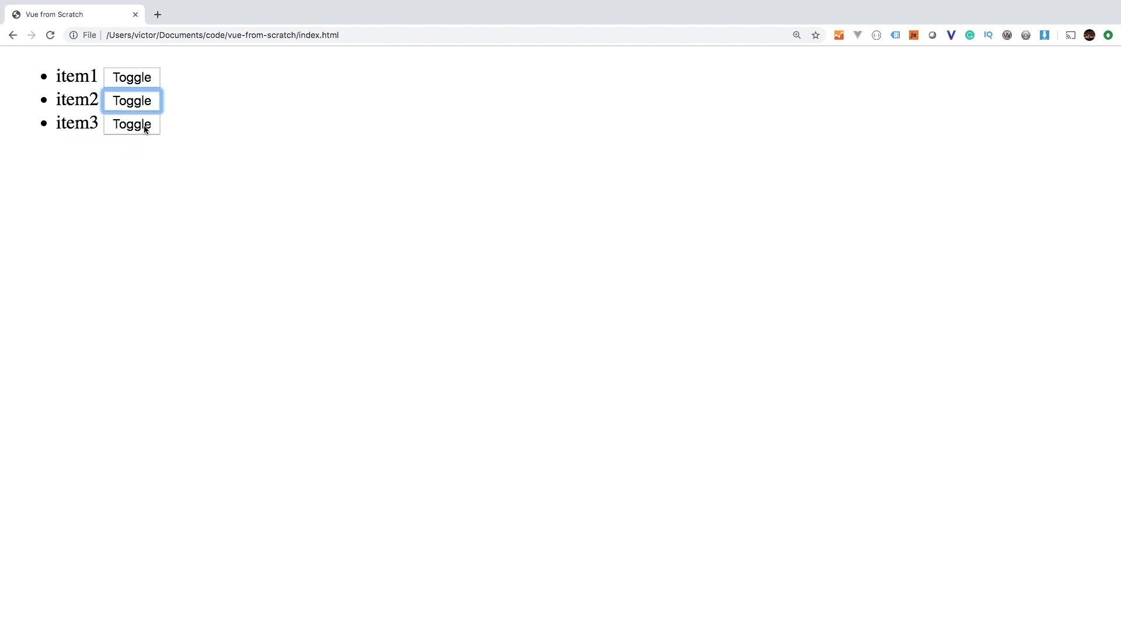
{"action": "left_click", "coordinate": [131, 124]}
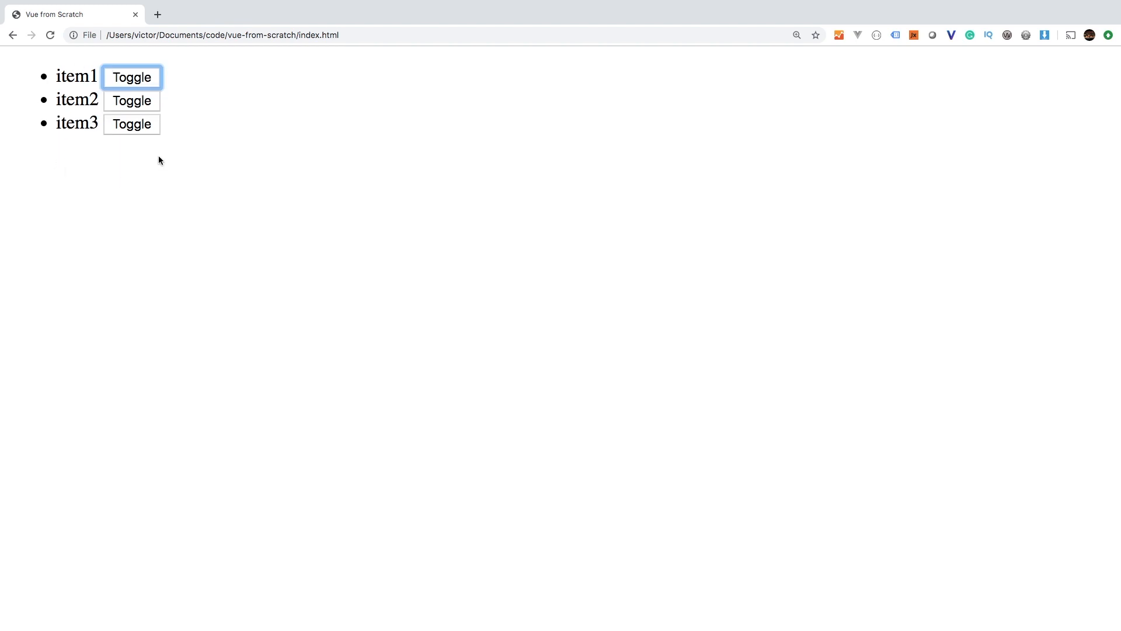
{"action": "left_click", "coordinate": [131, 100]}
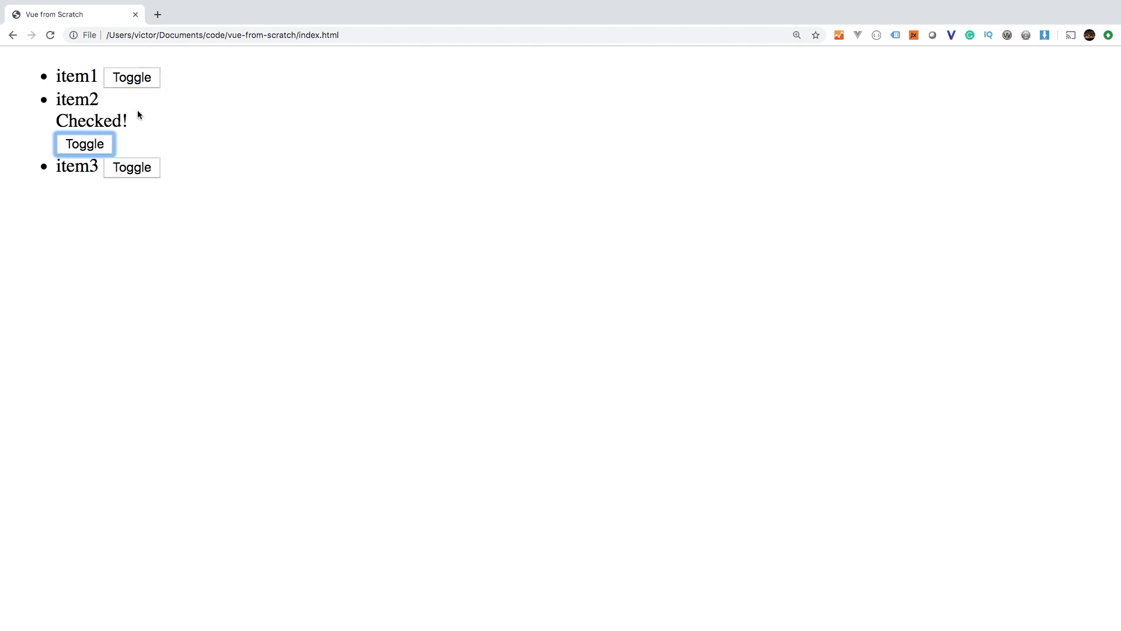